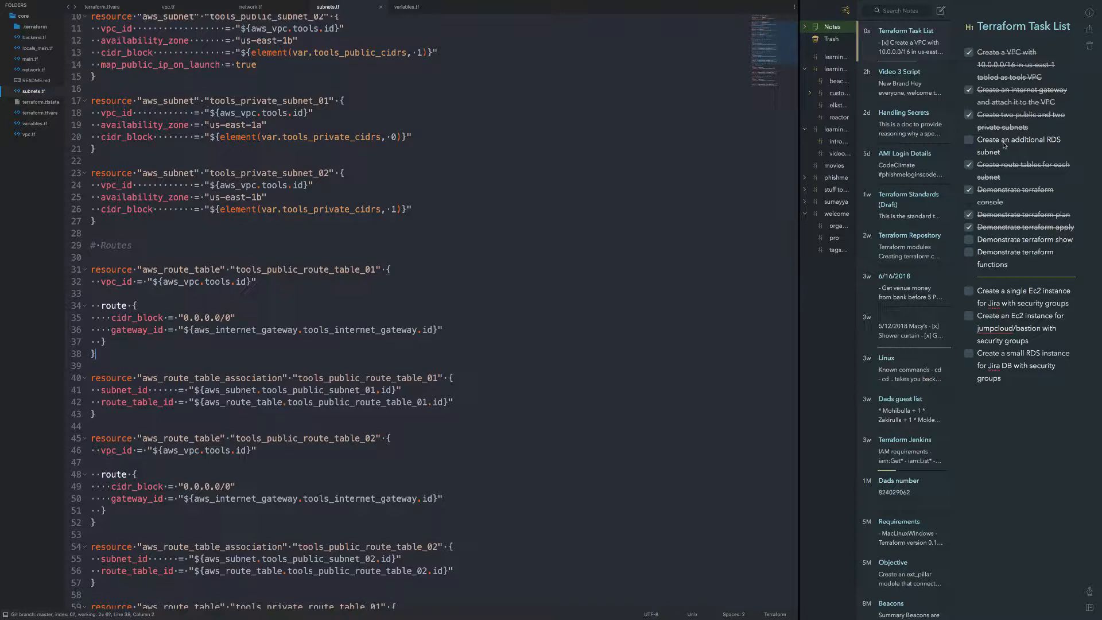
mouse_move(985, 153)
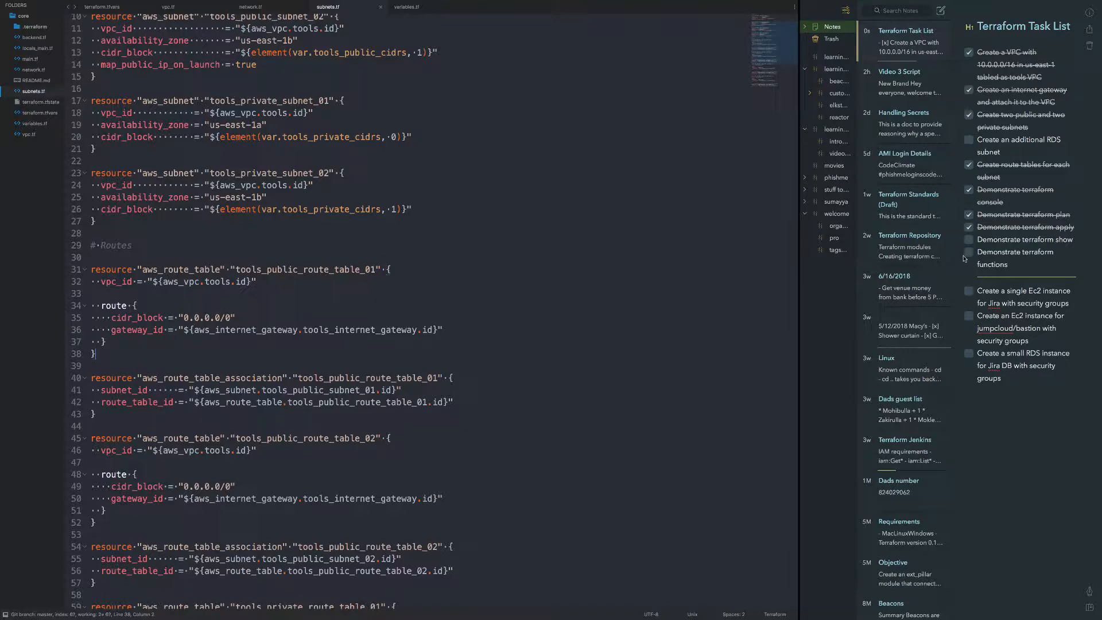
mouse_move(999, 322)
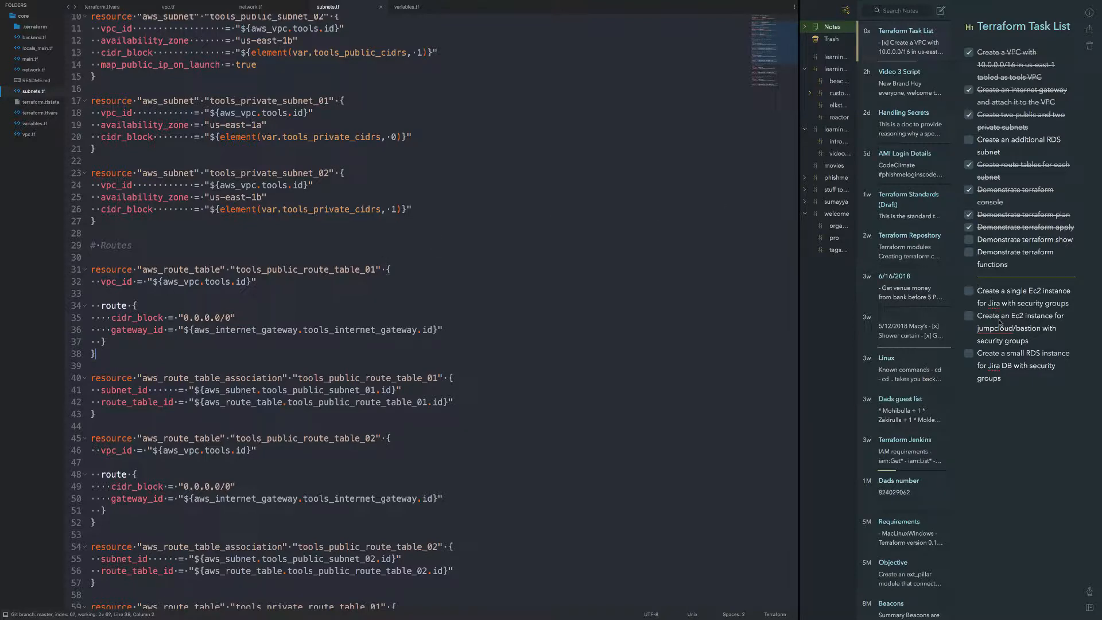
mouse_move(1004, 392)
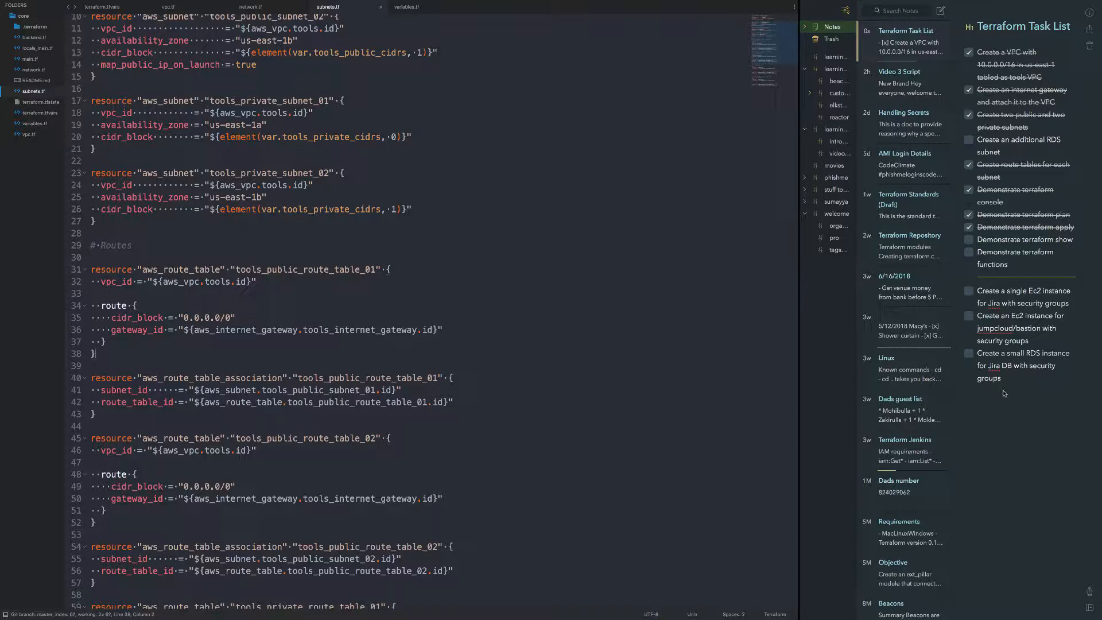
mouse_move(947, 396)
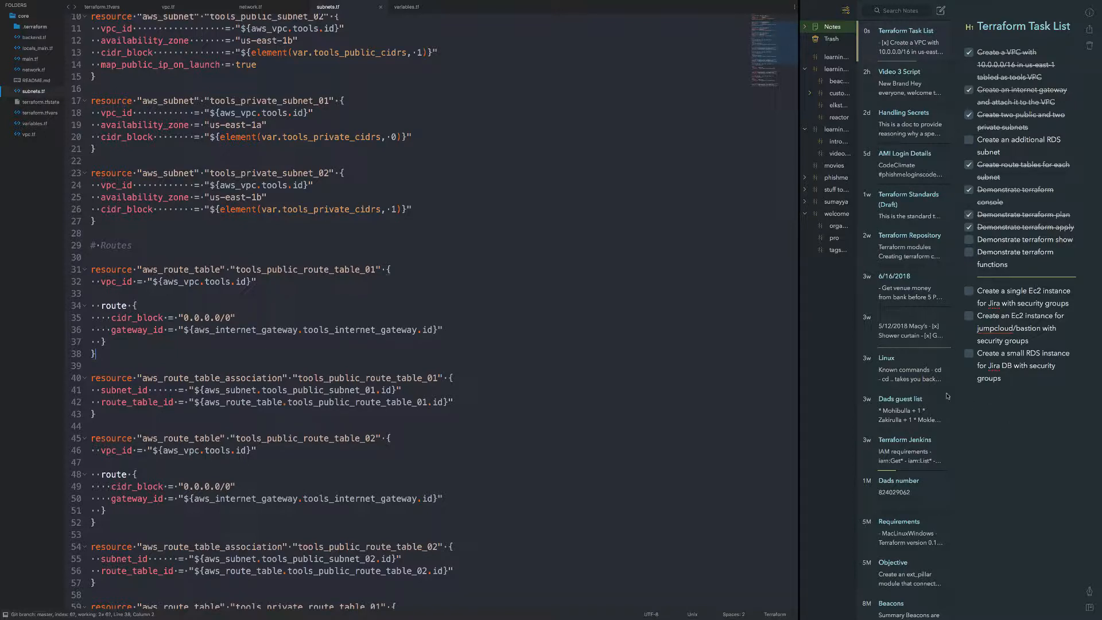
mouse_move(977, 256)
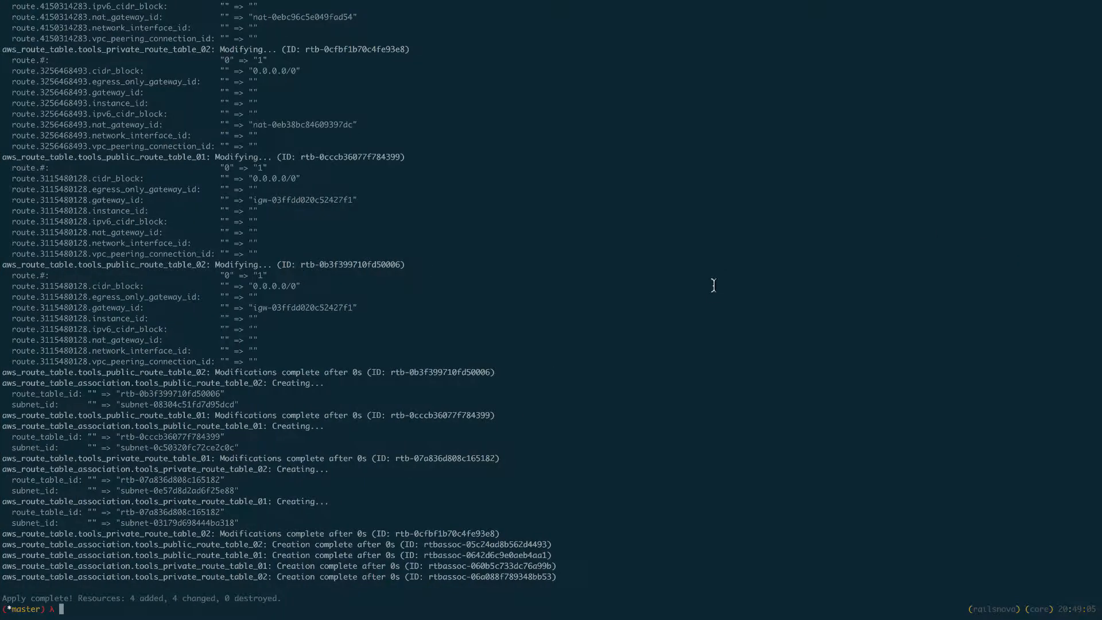
mouse_move(709, 292)
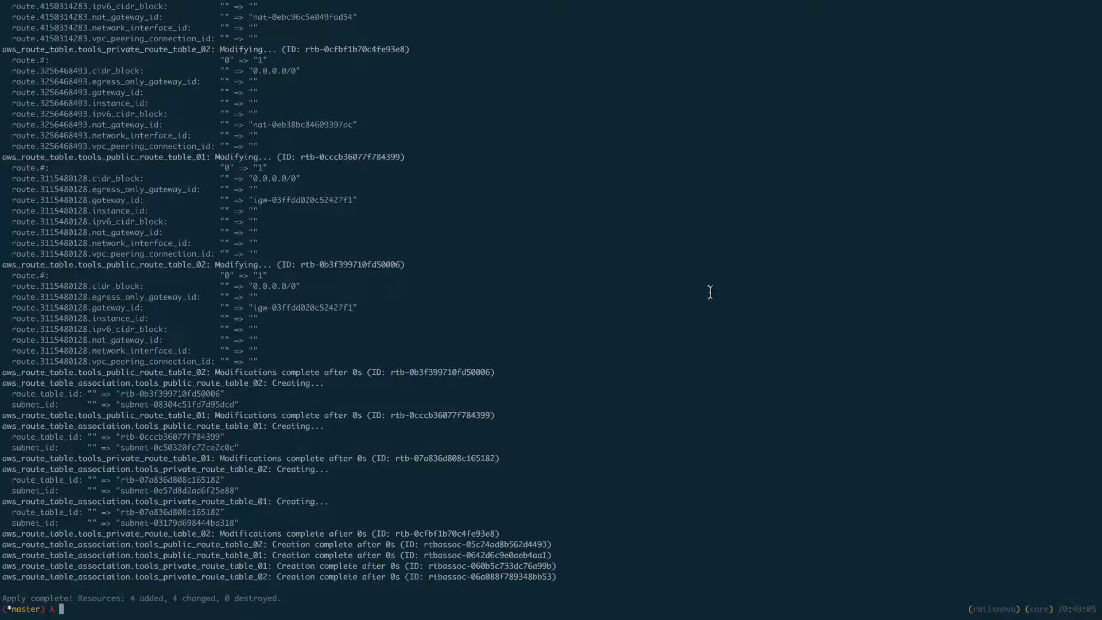
- Run the terraform command listing EIPs, NAT gateways, route tables, subnets and VPC, and scroll through it
type("terraform apply")
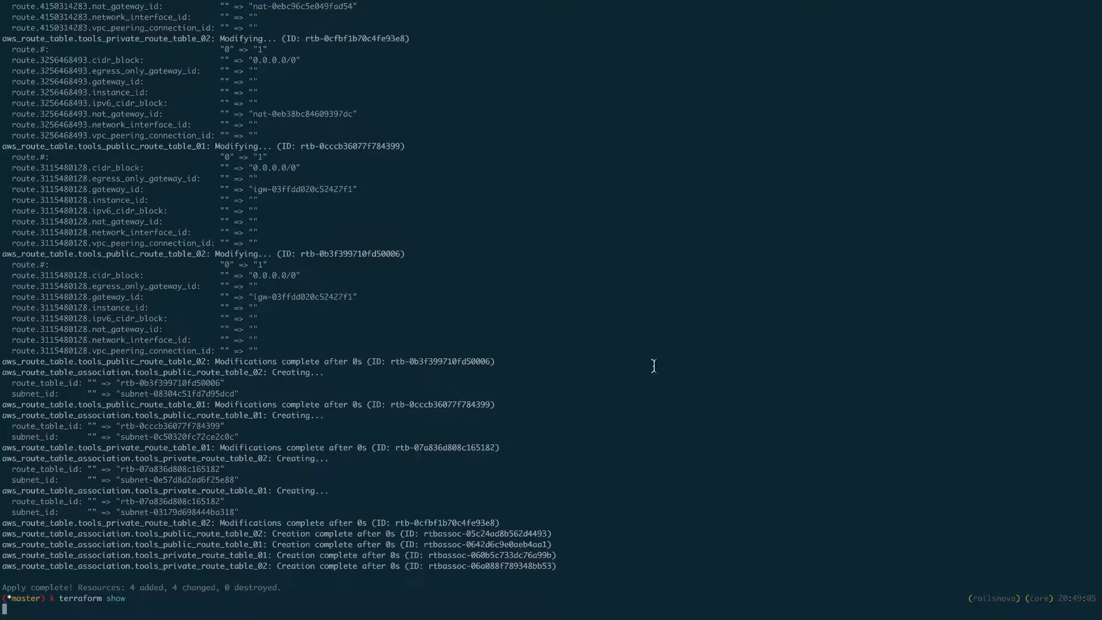
mouse_move(590, 421)
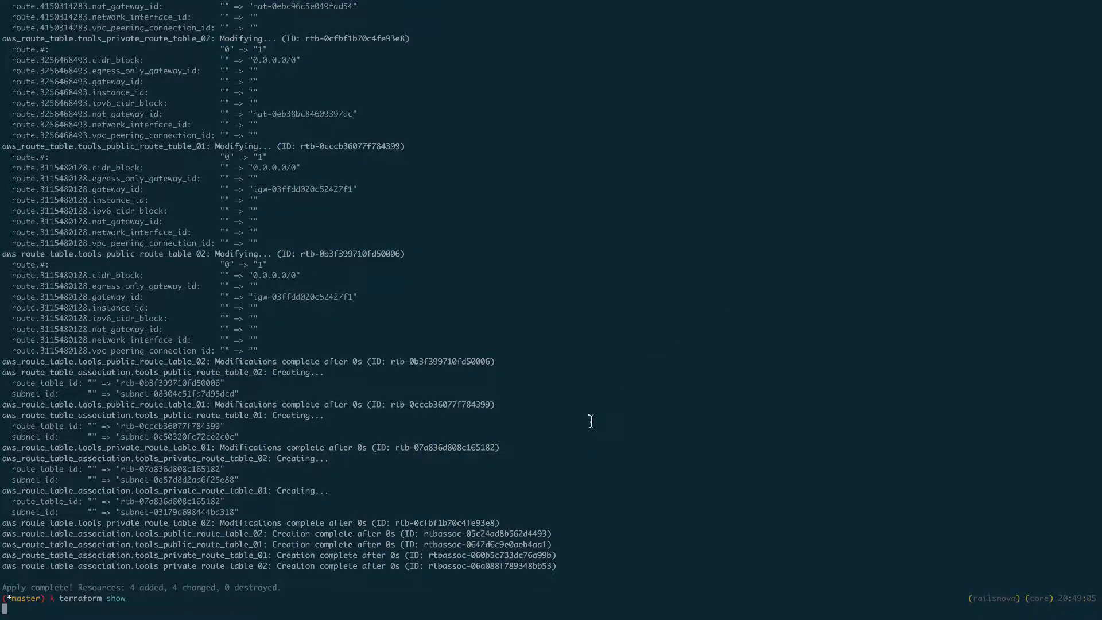
scroll("down", 3)
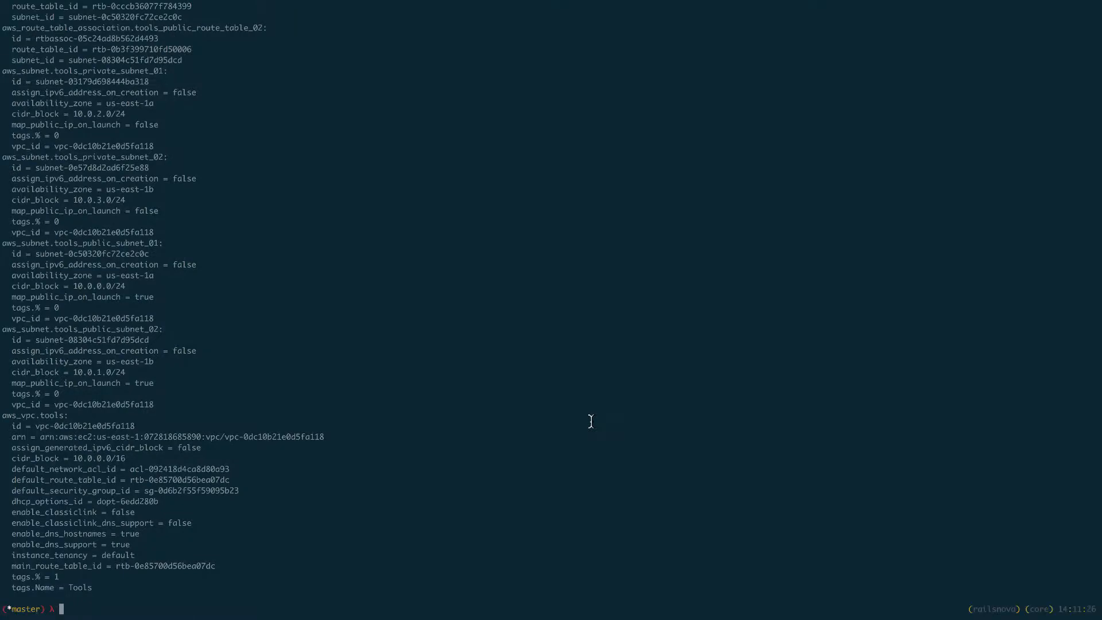
mouse_move(536, 410)
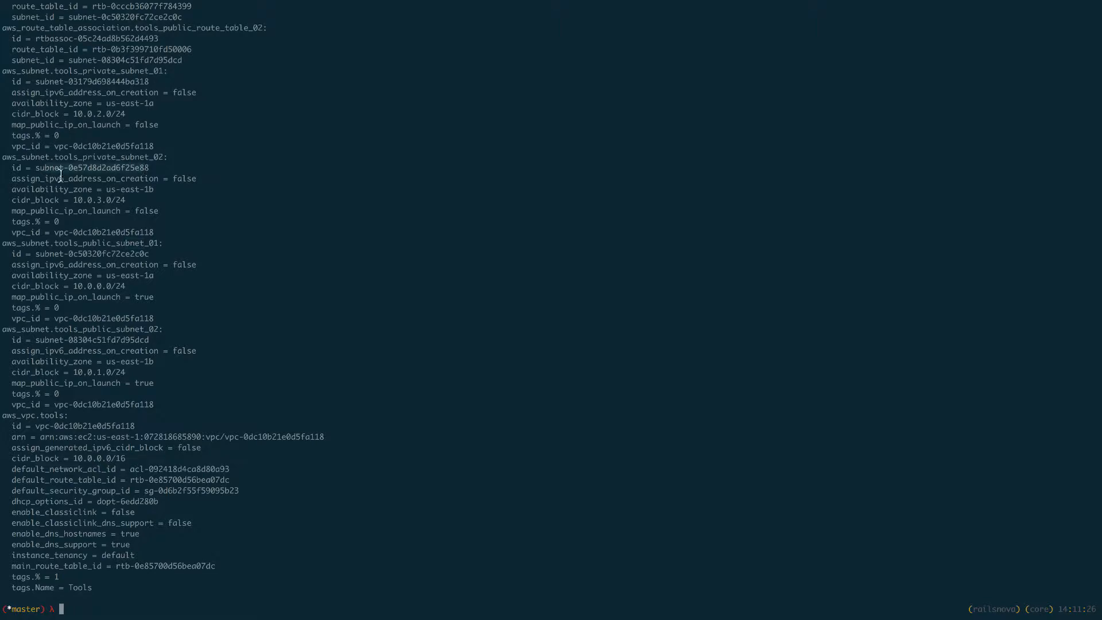
mouse_move(176, 188)
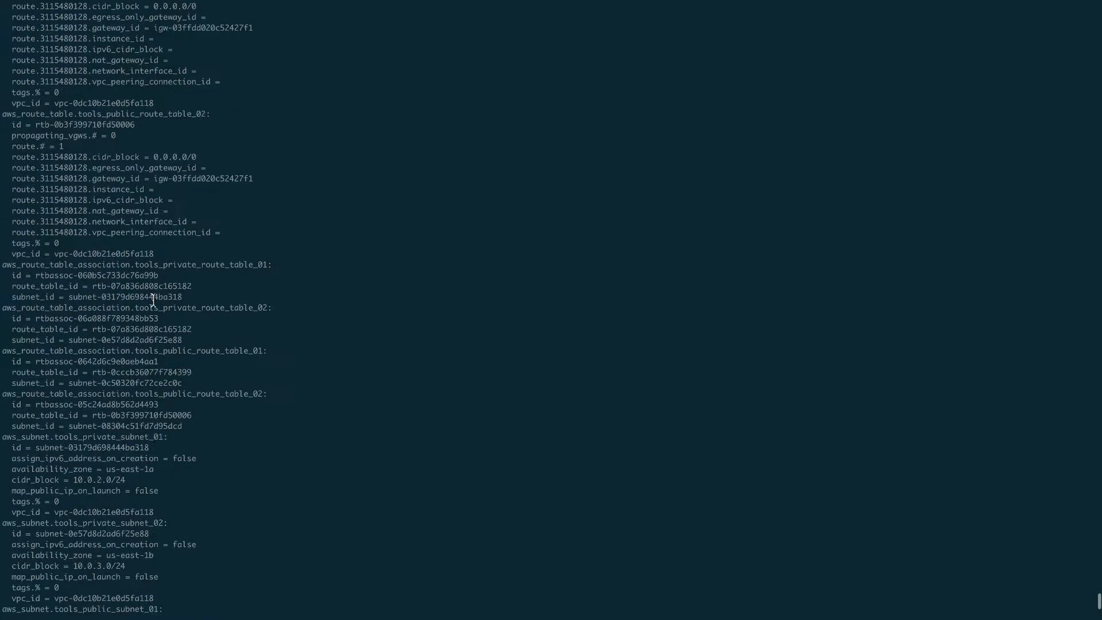
scroll("up", 3)
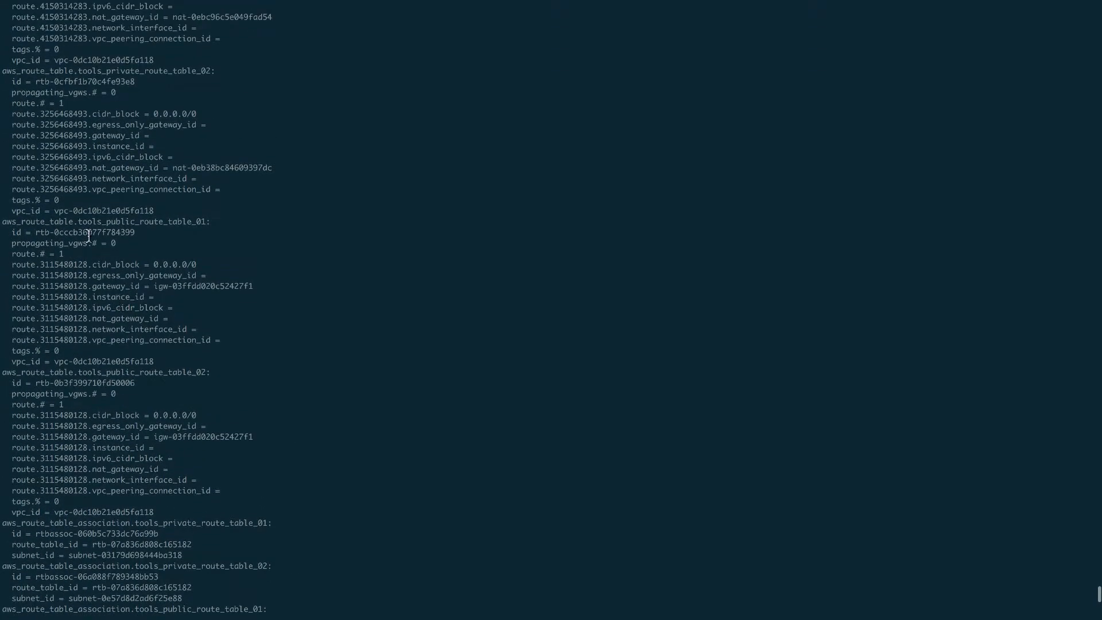
scroll("up", 3)
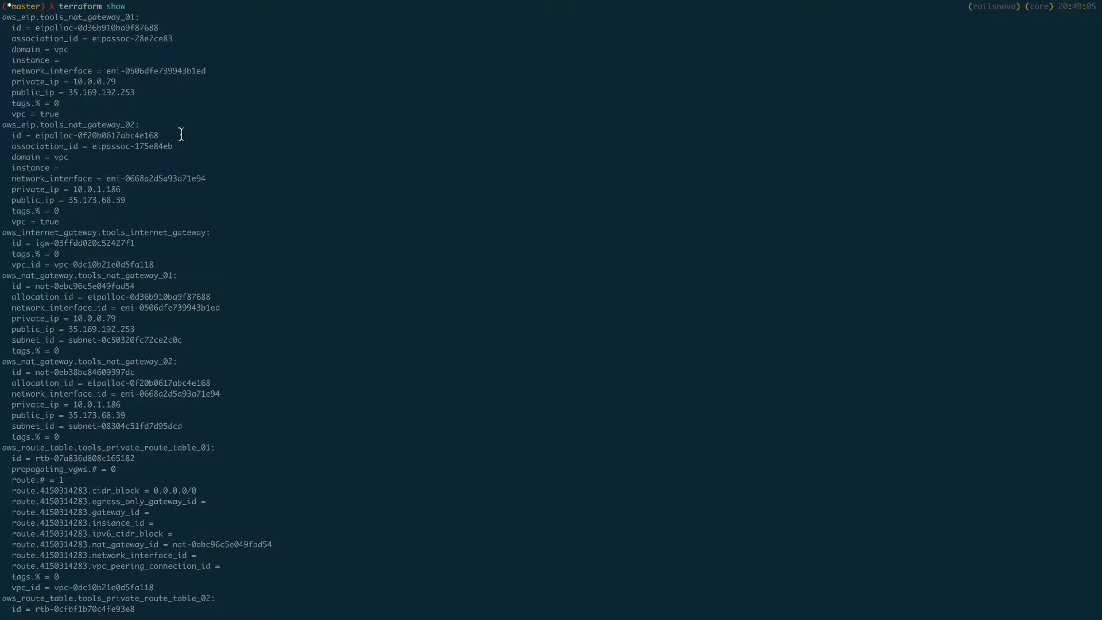
scroll("down", 3)
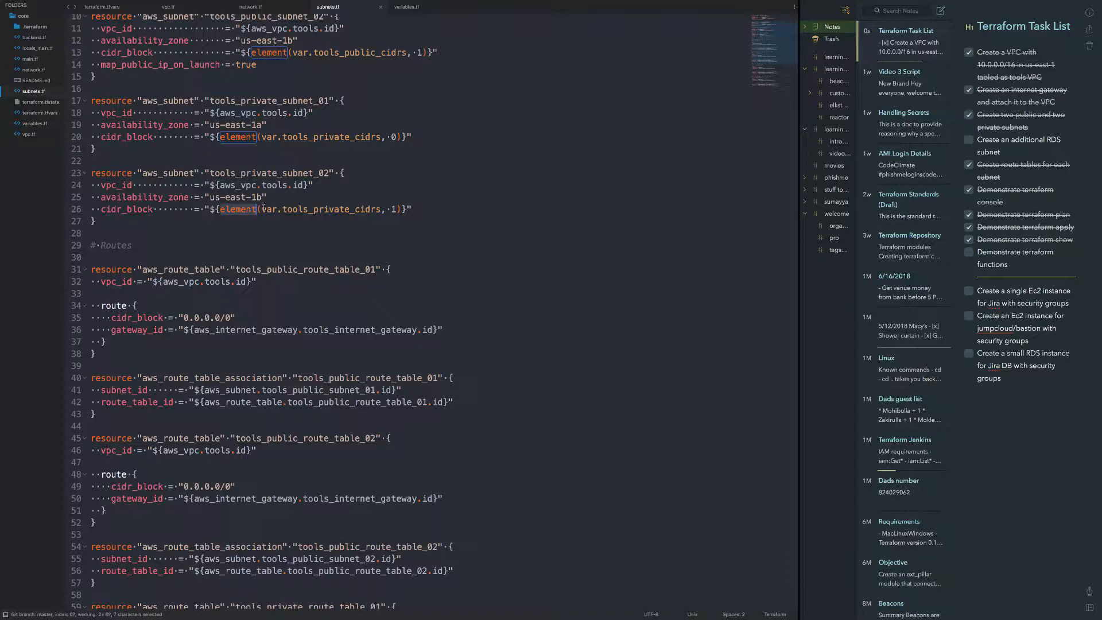
- Highlight the element function in subnets.tf, then review tools_private_cidrs in terraform.tfvars and network.tf
left_click_drag(223, 209, 380, 209)
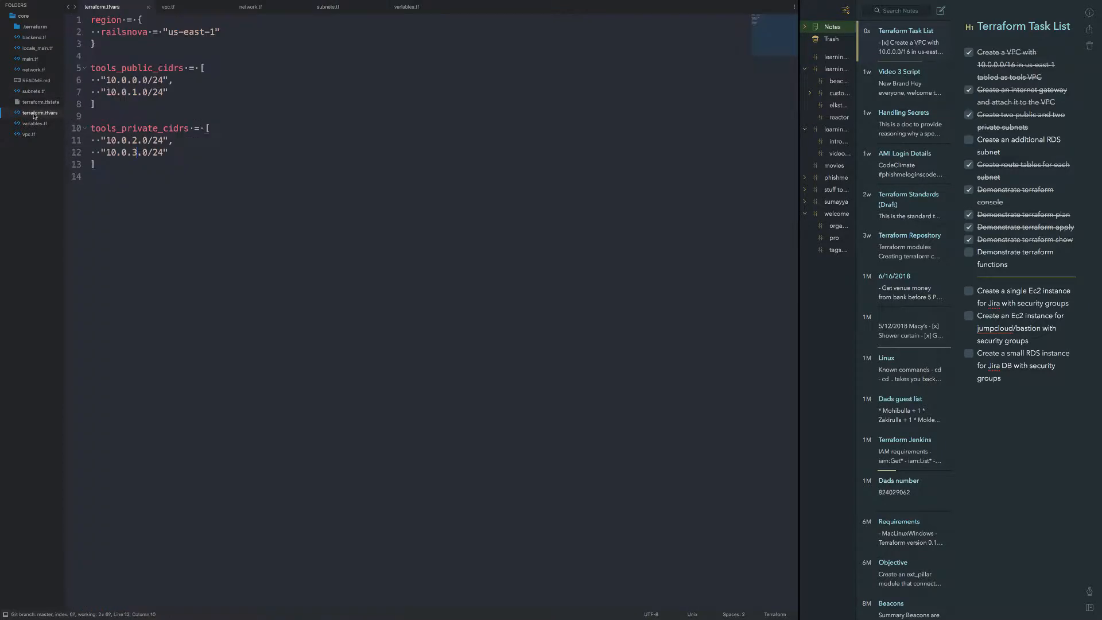
double_click(140, 127)
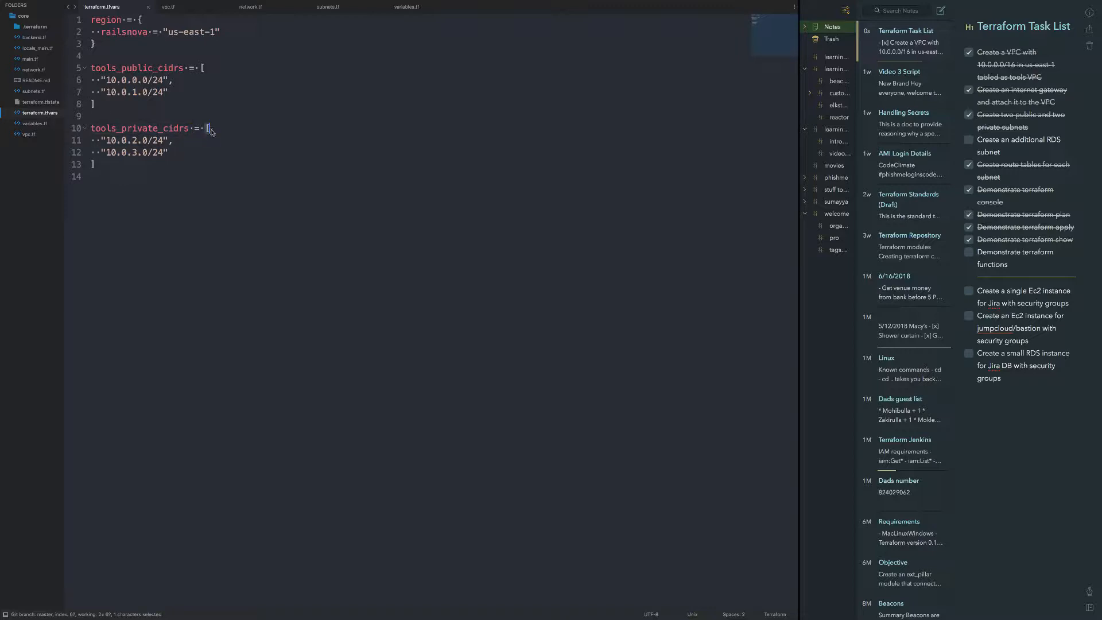
left_click(92, 164)
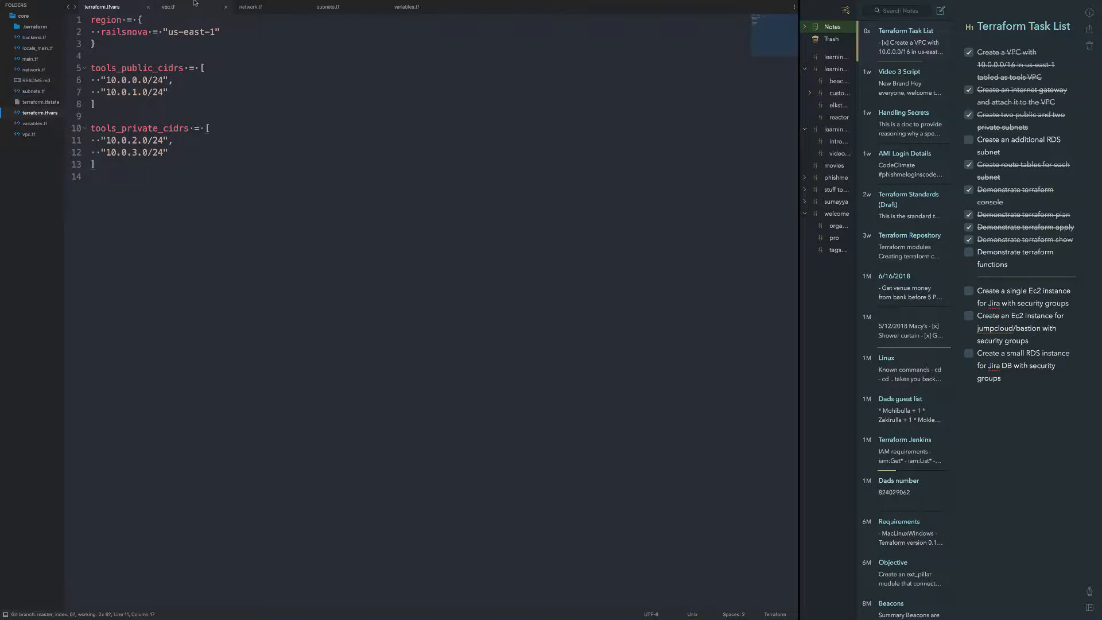
left_click(250, 7)
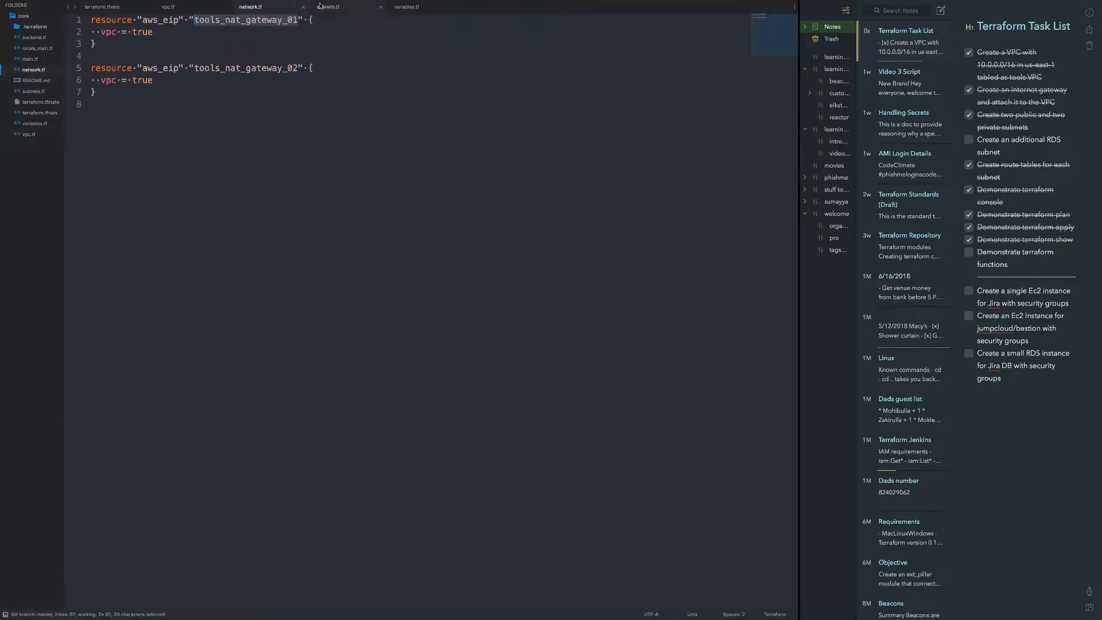
left_click(330, 7)
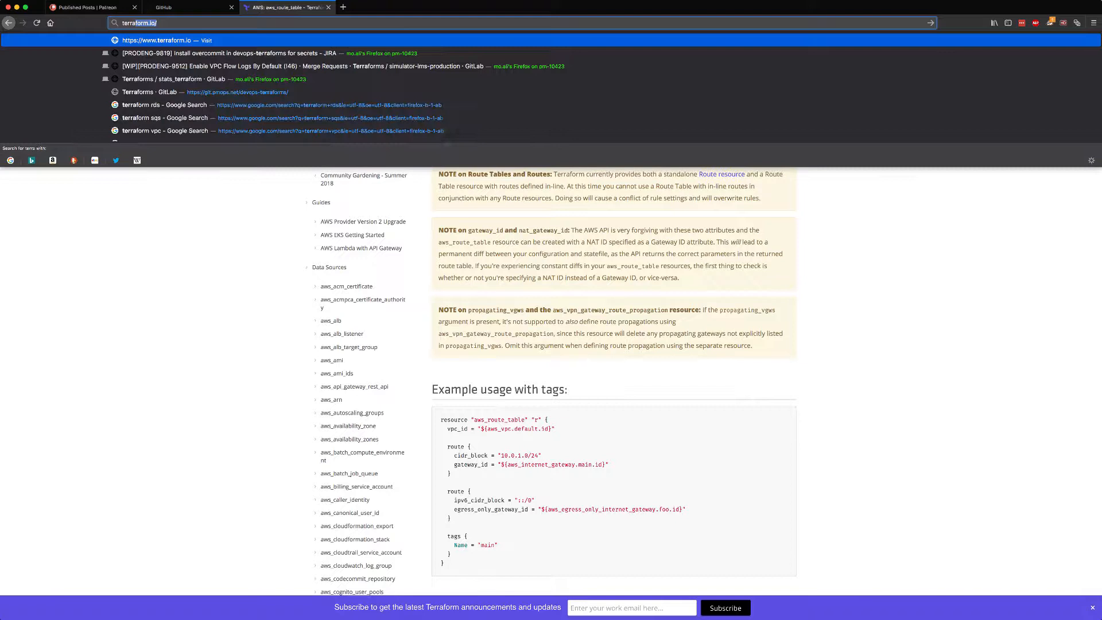
- Search Google for 'terraform functions' and open the Interpolation Syntax - Terraform by HashiCorp result
type("terraform funct")
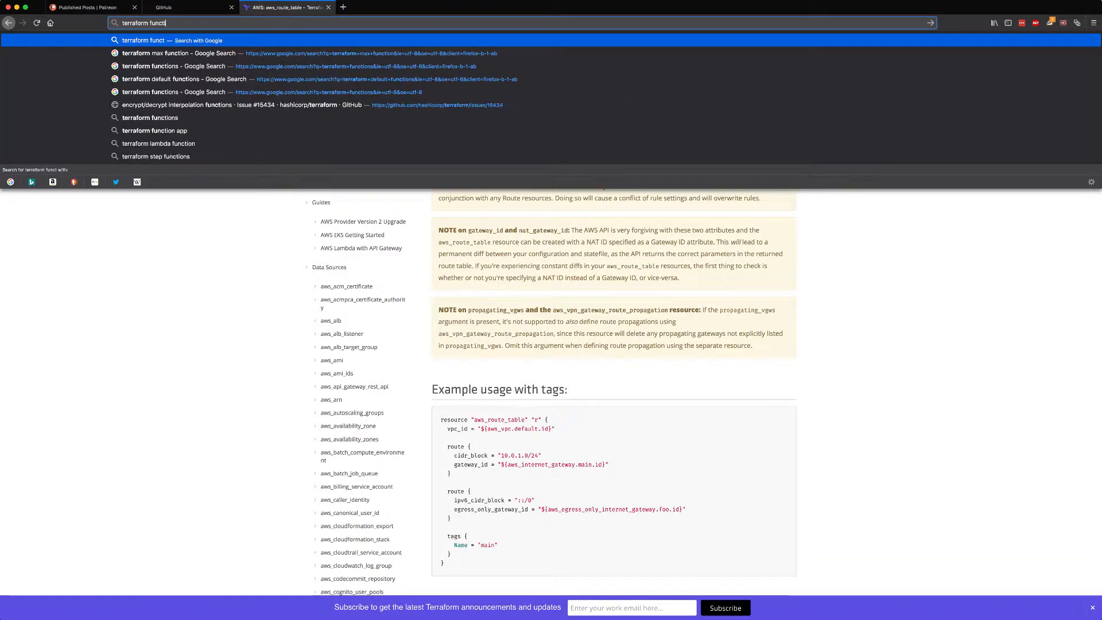
left_click(174, 67)
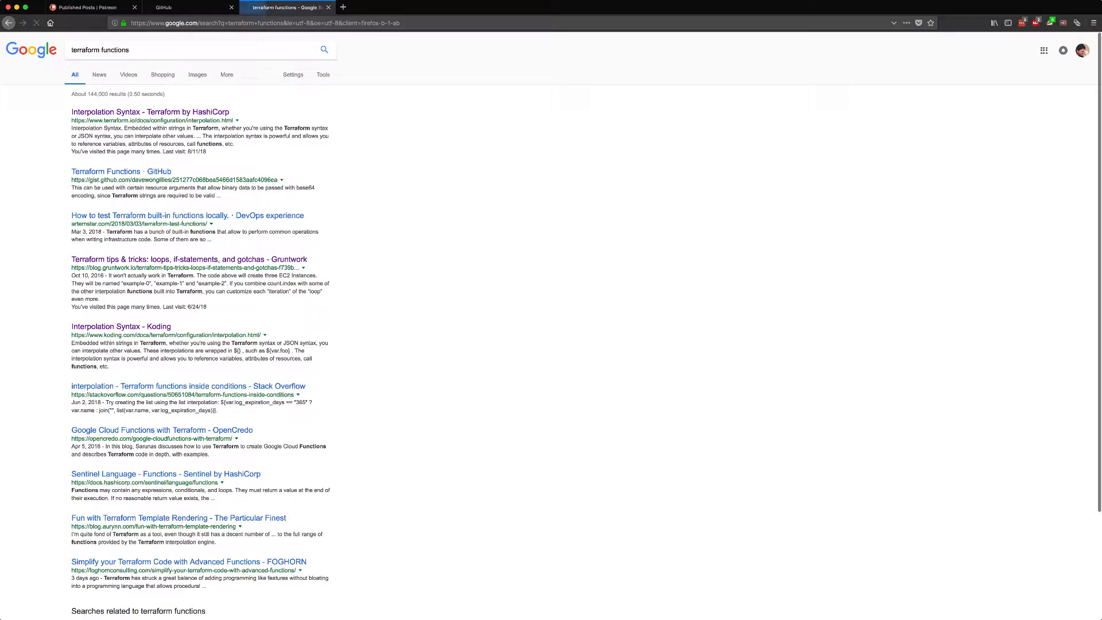
left_click(149, 112)
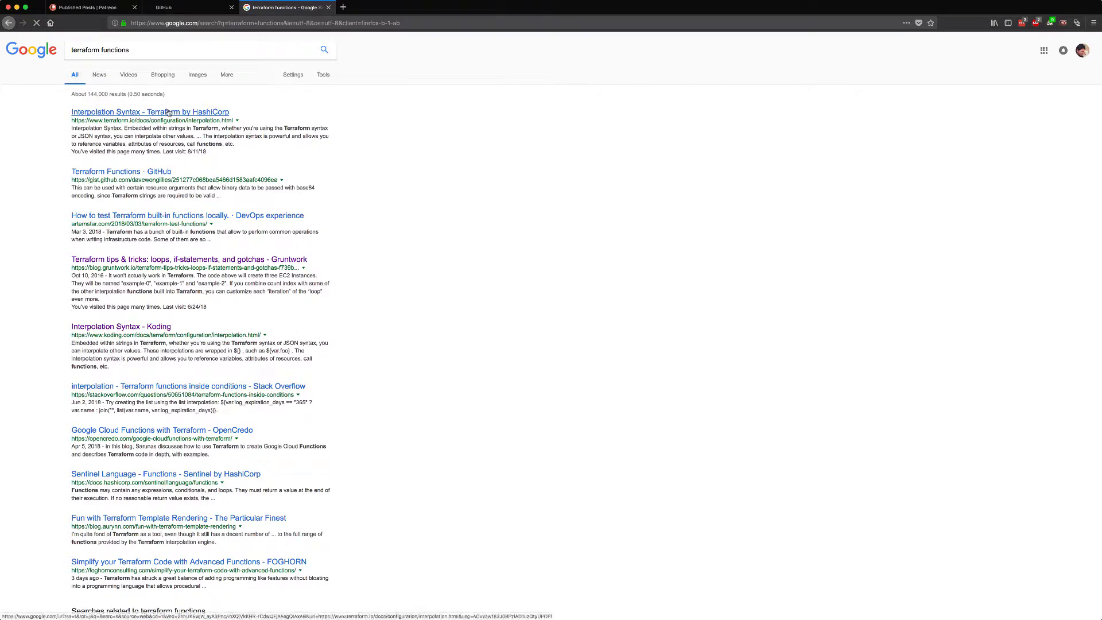
left_click(150, 112)
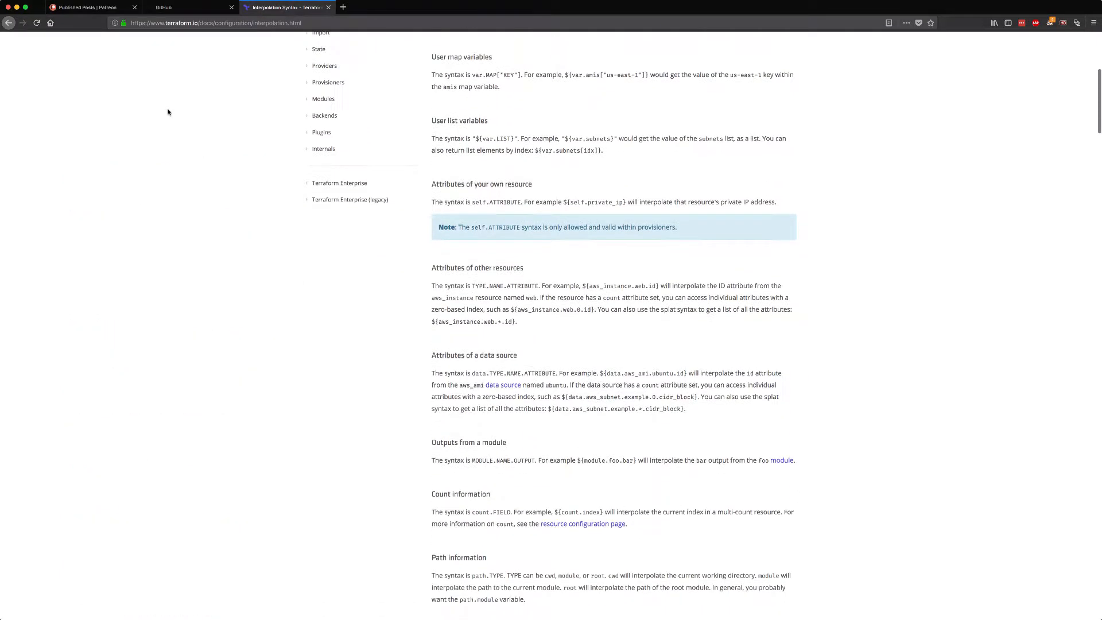
- Scroll the Interpolation Syntax docs from the CIDR helper functions down to the Templates section
scroll("down", 3)
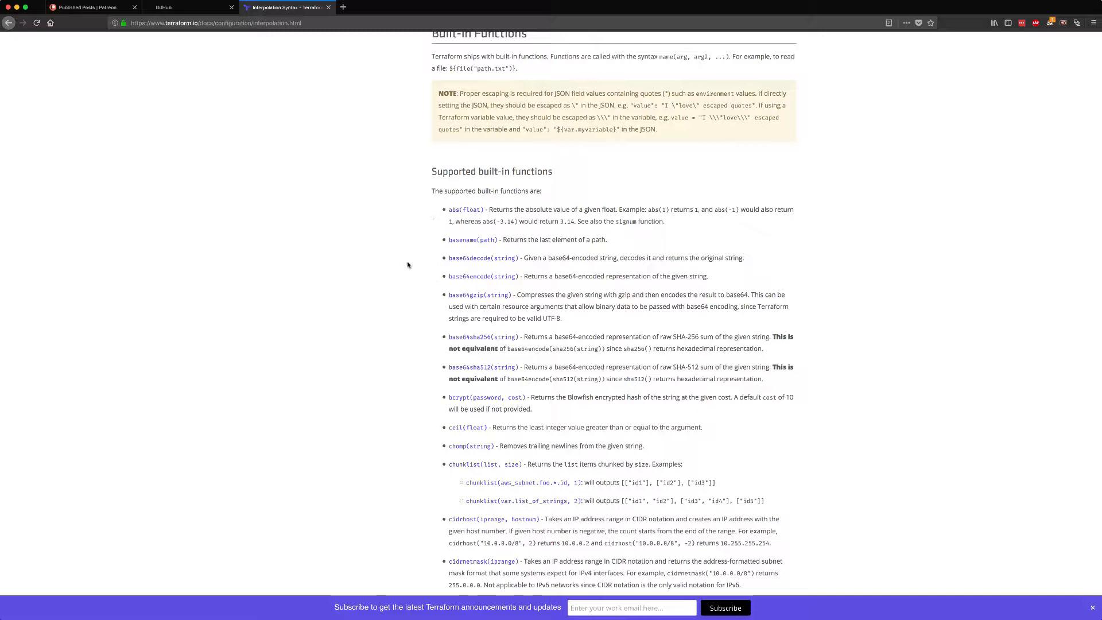
scroll("down", 3)
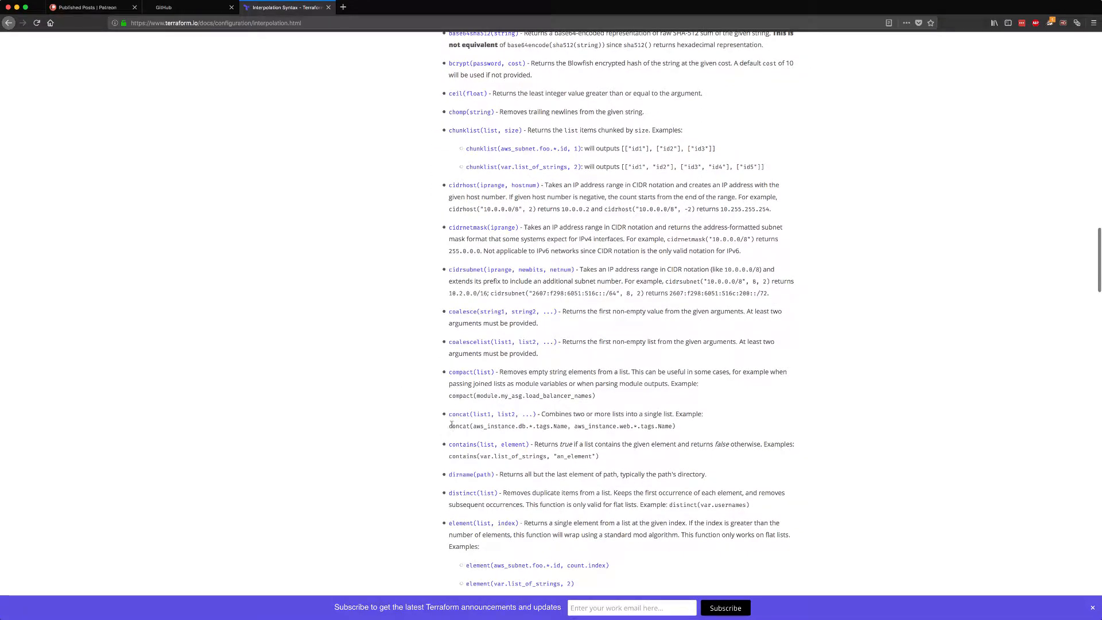
scroll("down", 3)
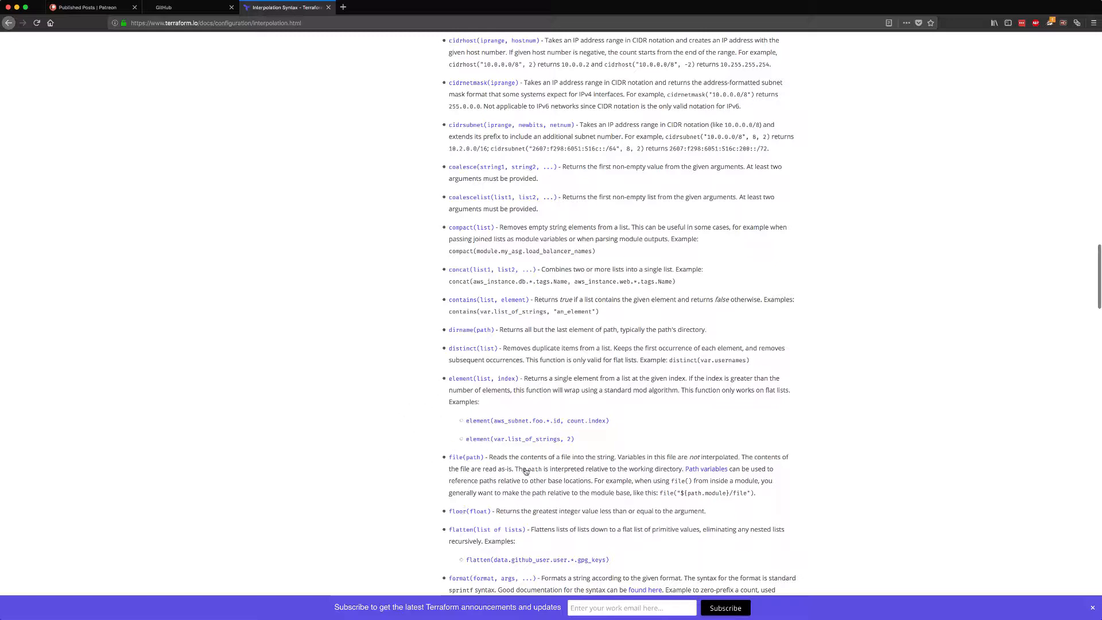
scroll("down", 3)
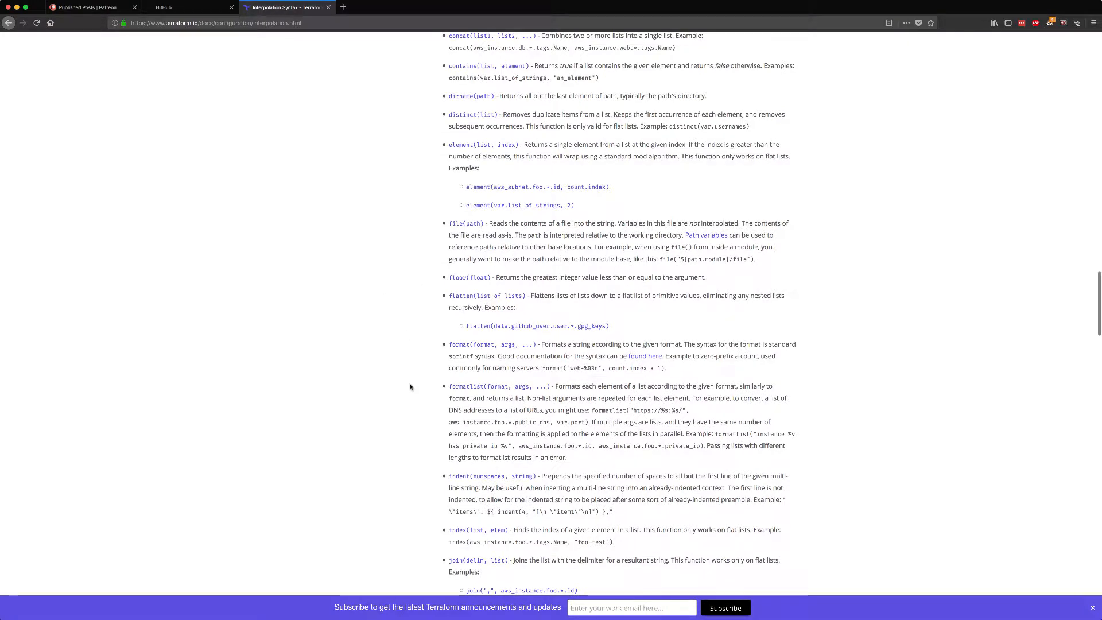
scroll("down", 3)
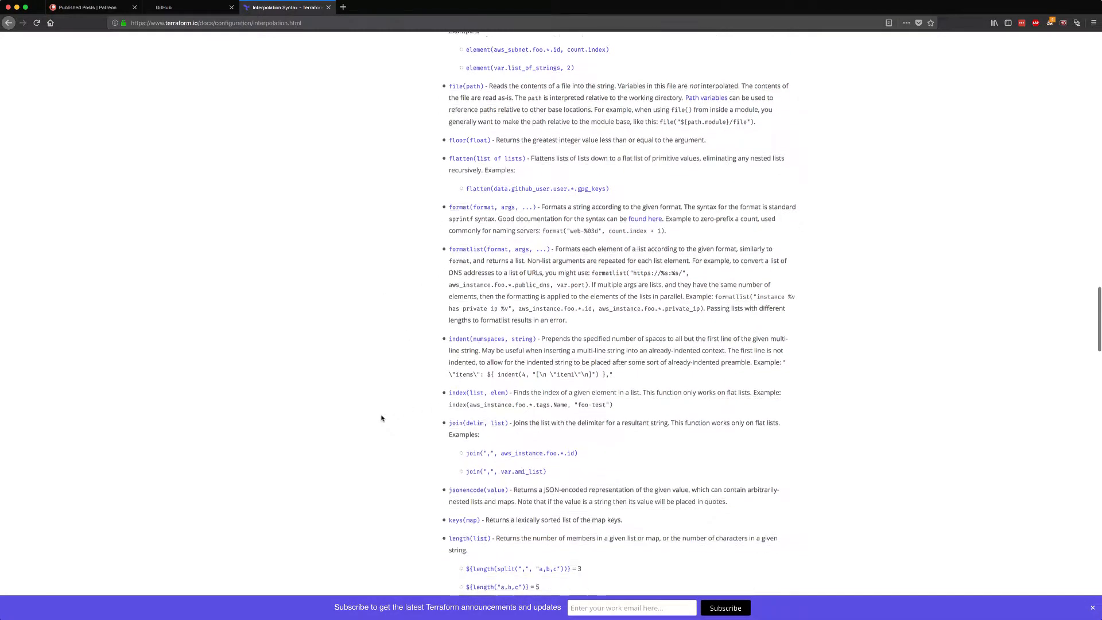
scroll("down", 3)
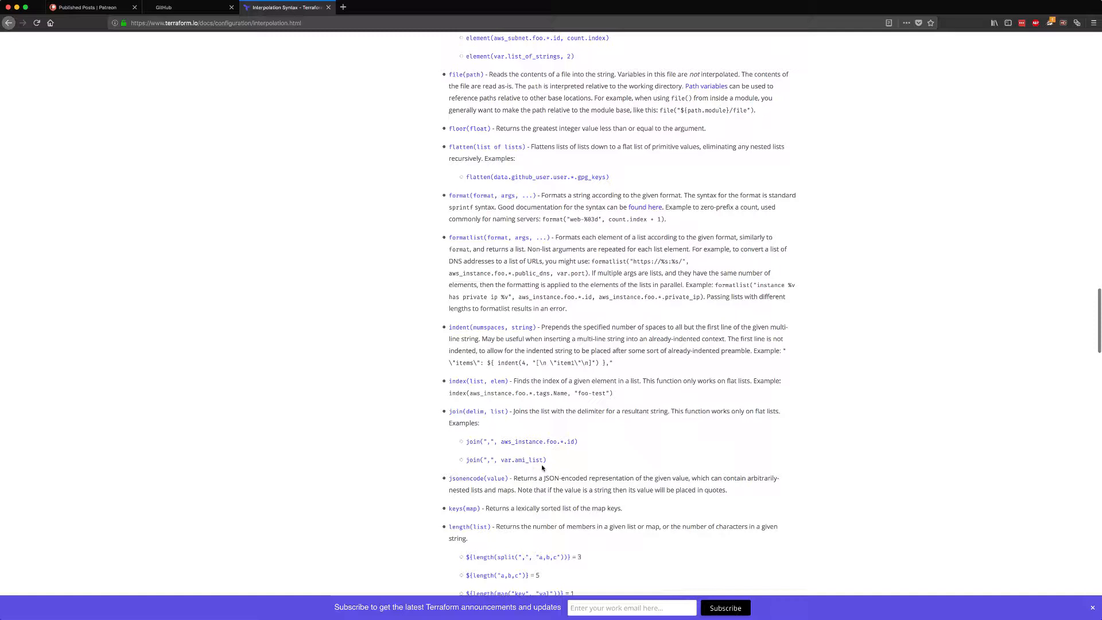
mouse_move(539, 426)
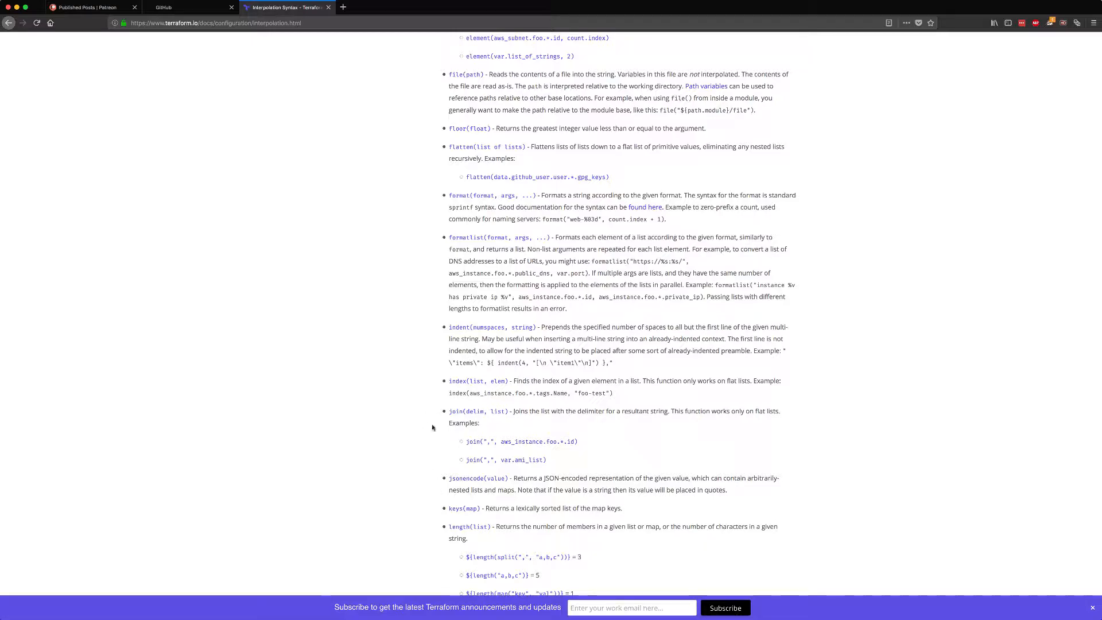
scroll("down", 3)
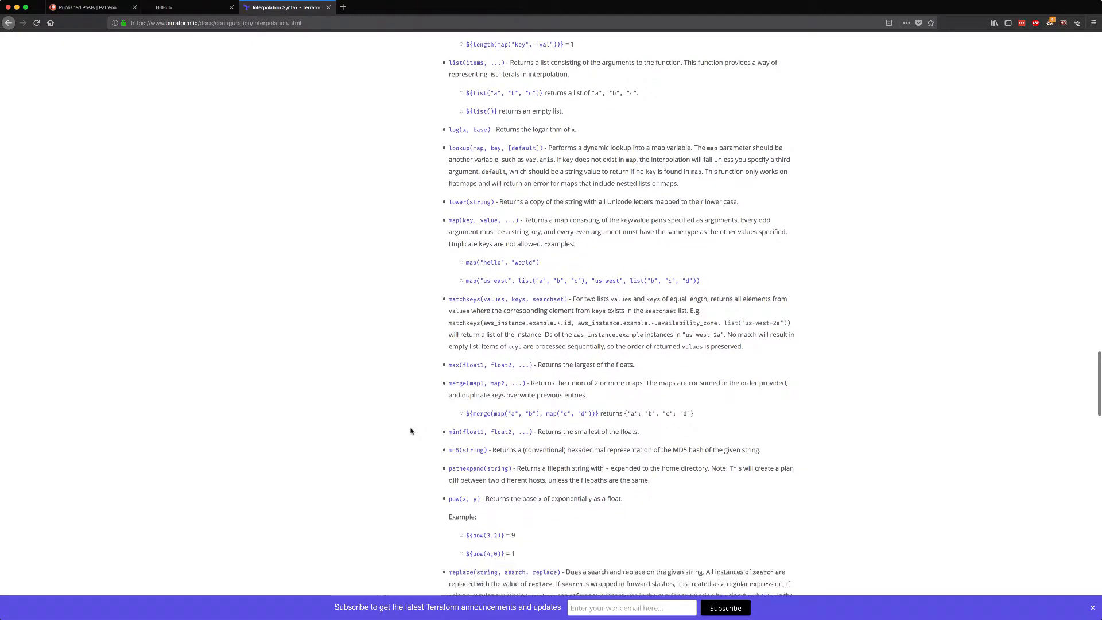
scroll("down", 3)
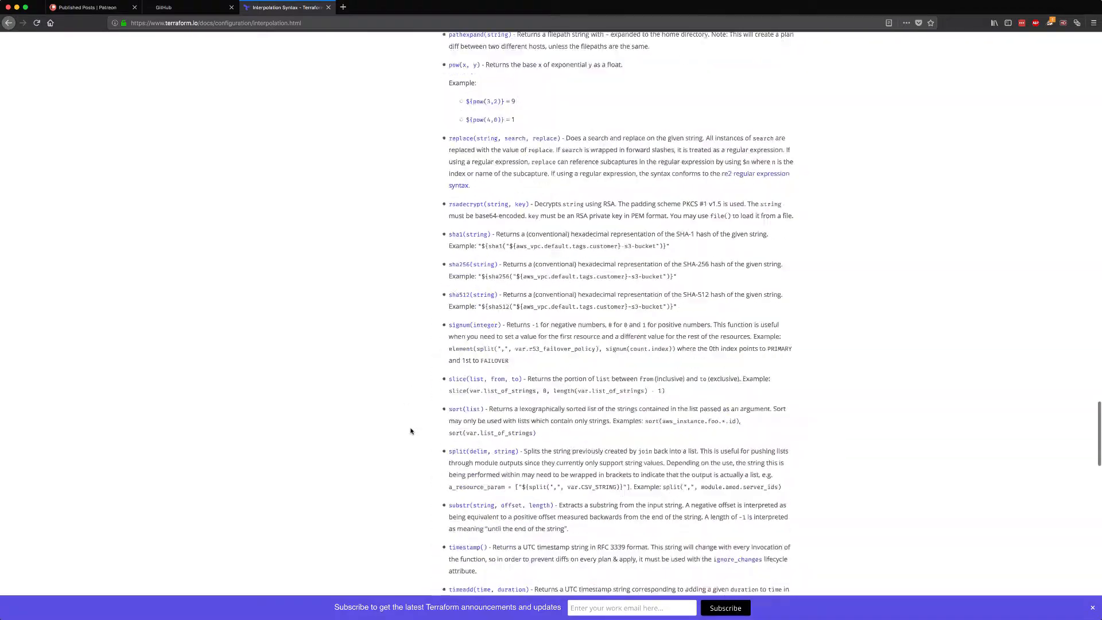
scroll("up", 3)
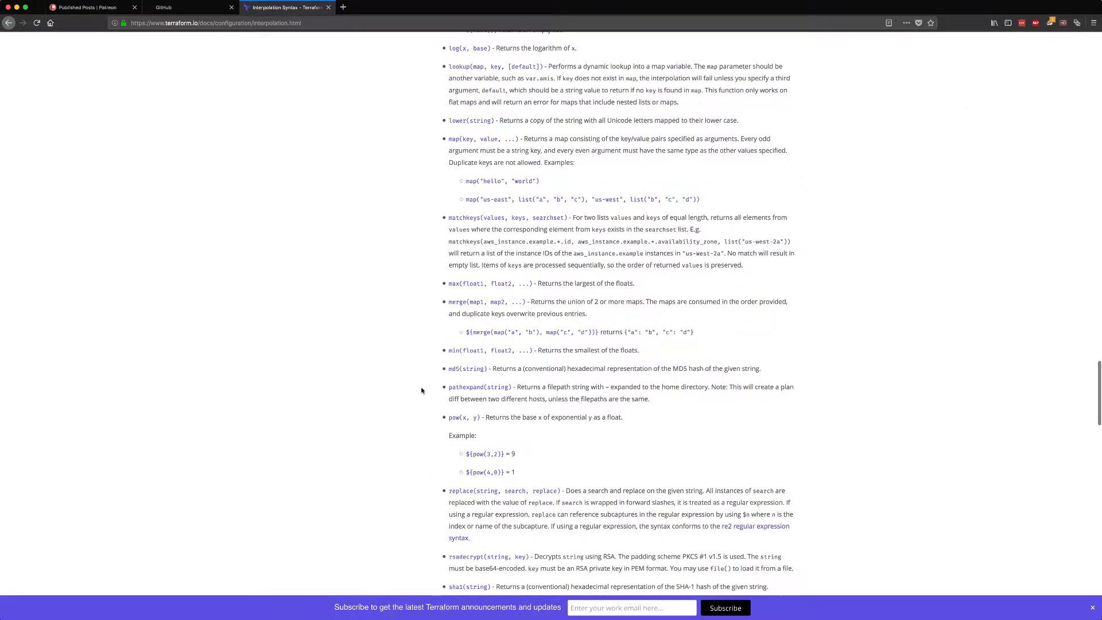
scroll("down", 3)
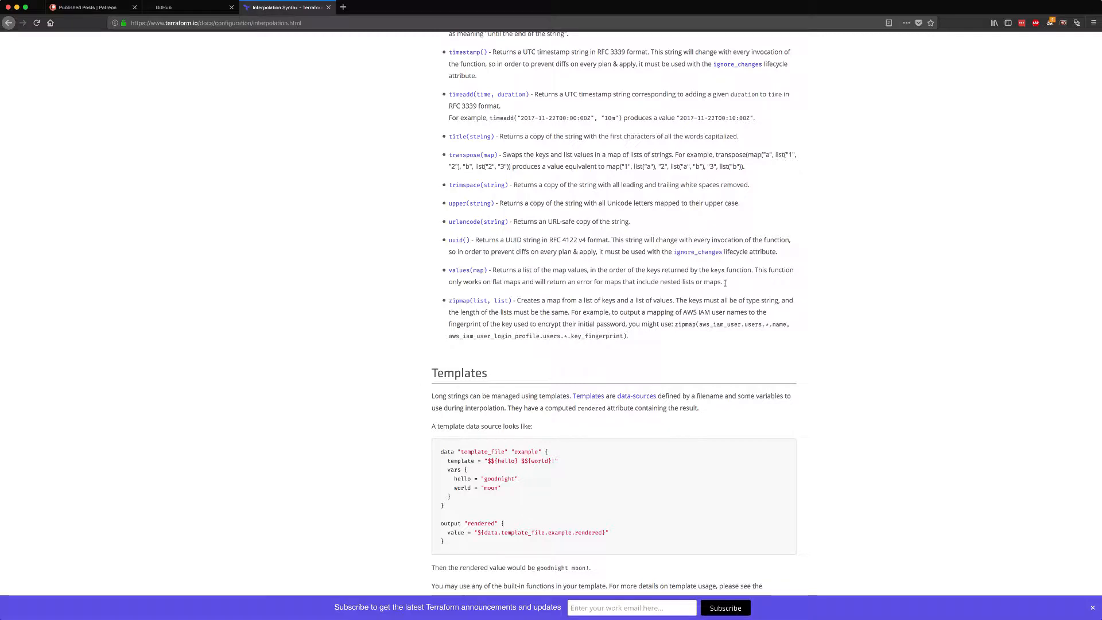
mouse_move(521, 351)
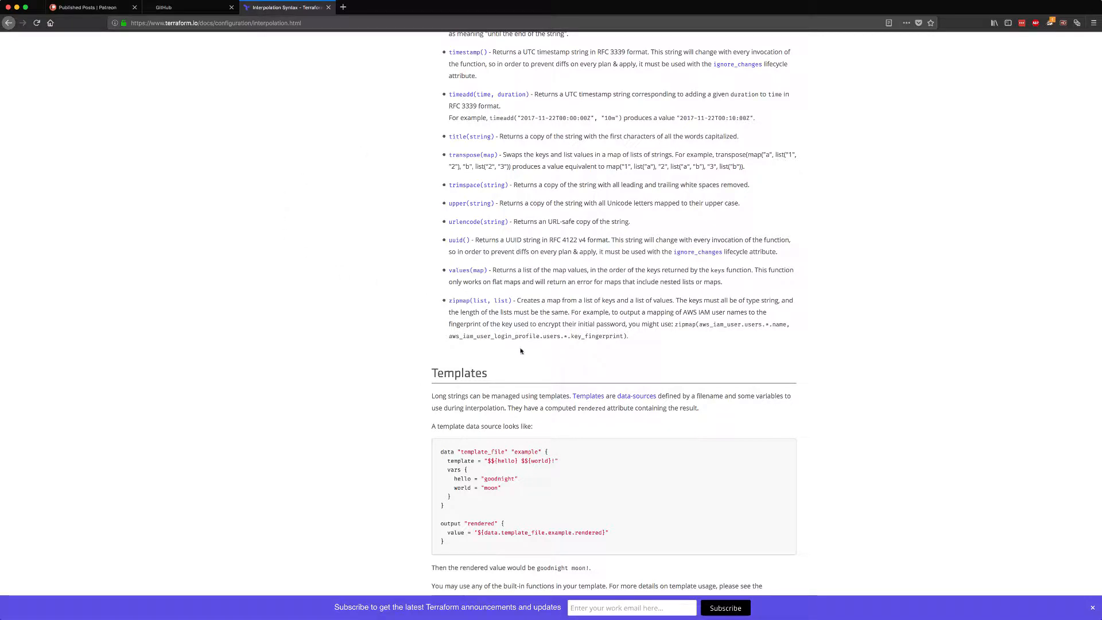
scroll("down", 3)
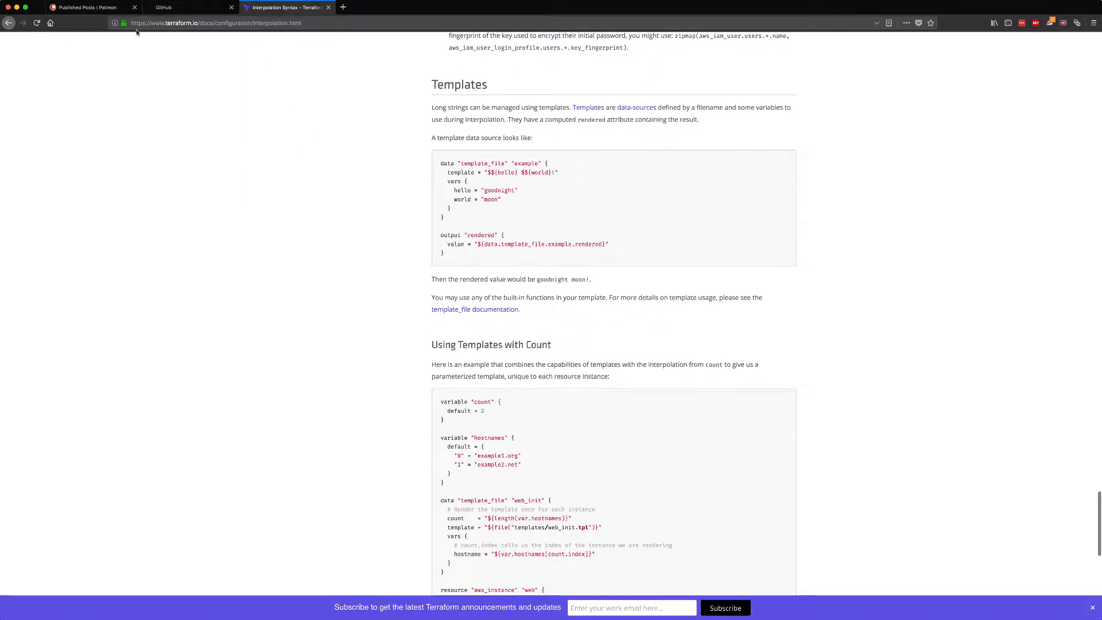
mouse_move(416, 275)
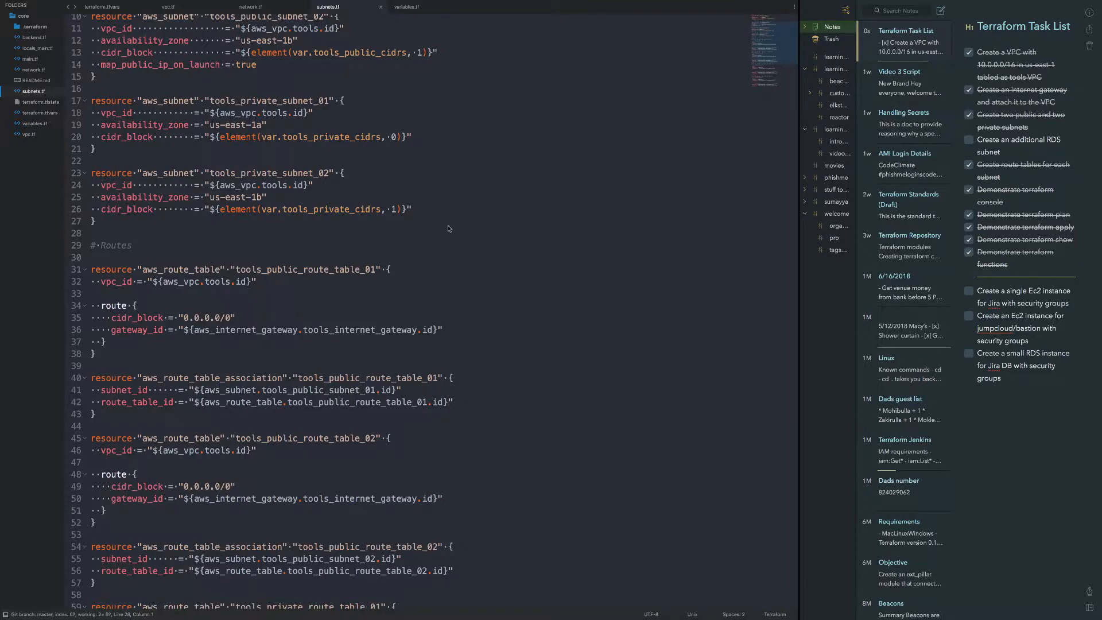
- Scroll subnets.tf to the top to show its subnet and route table resources
scroll("up", 3)
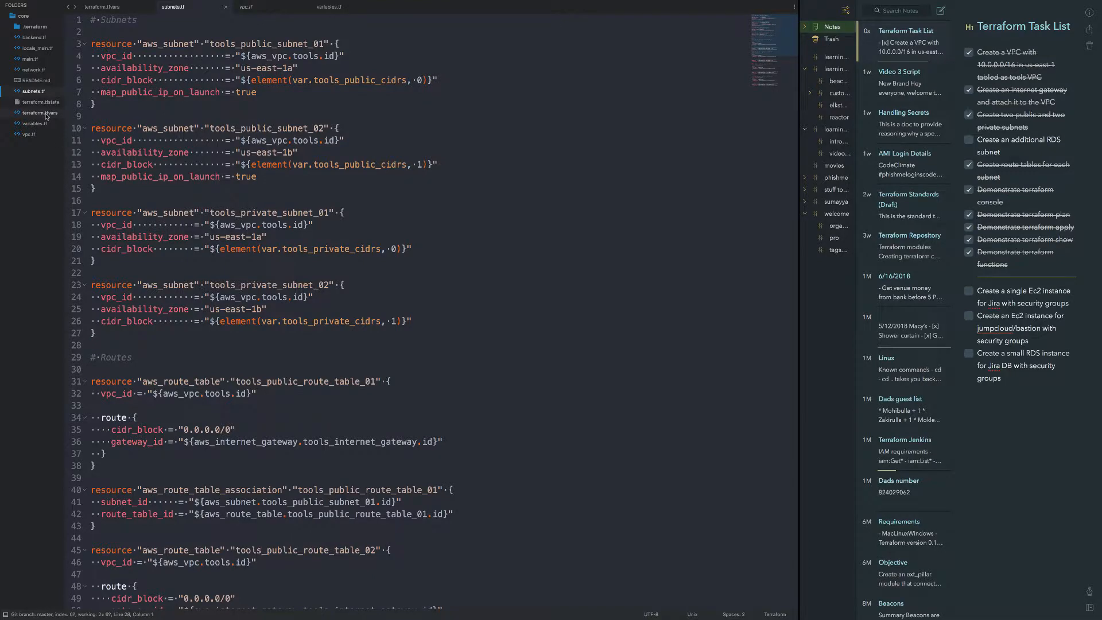
- Start a new tools_private_rds_cidrs = [] list below the private CIDR list in terraform.tfvars
left_click(102, 6)
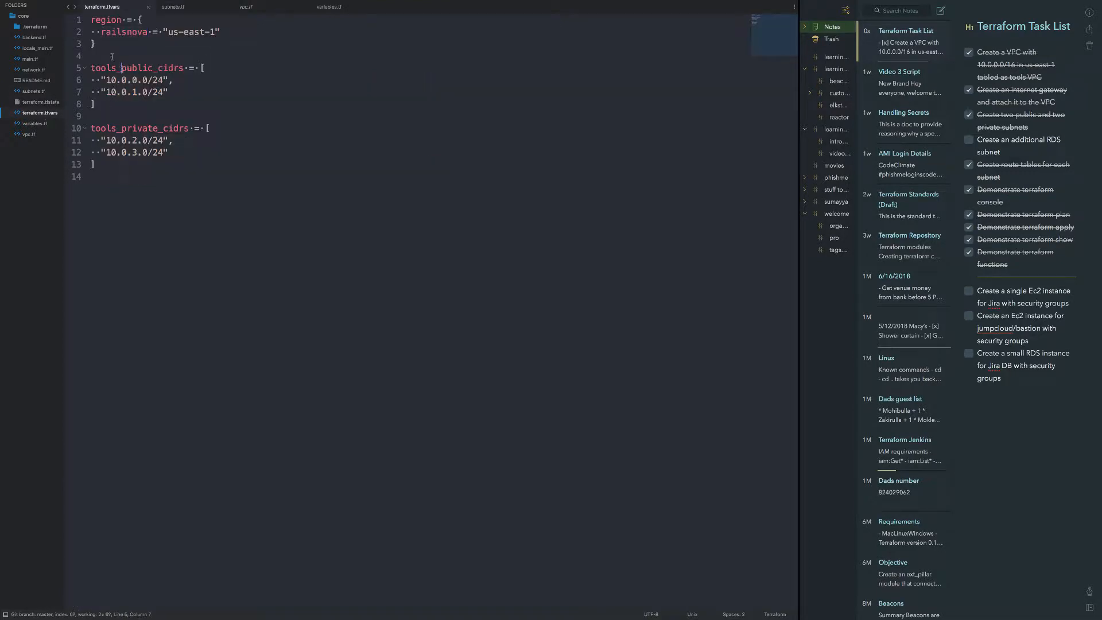
left_click(93, 164)
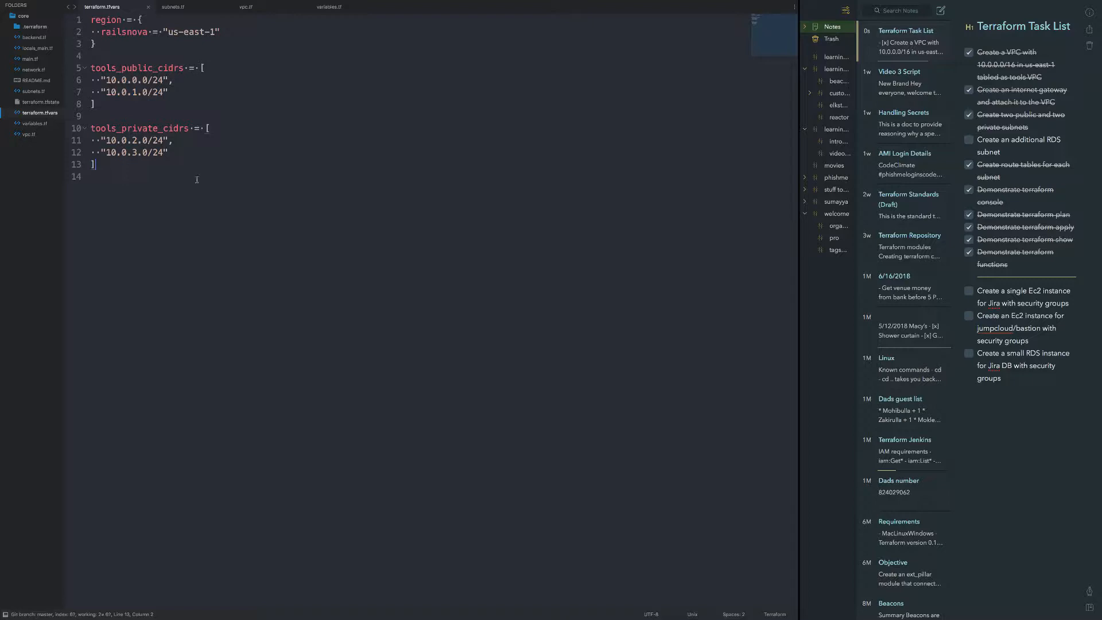
type("to")
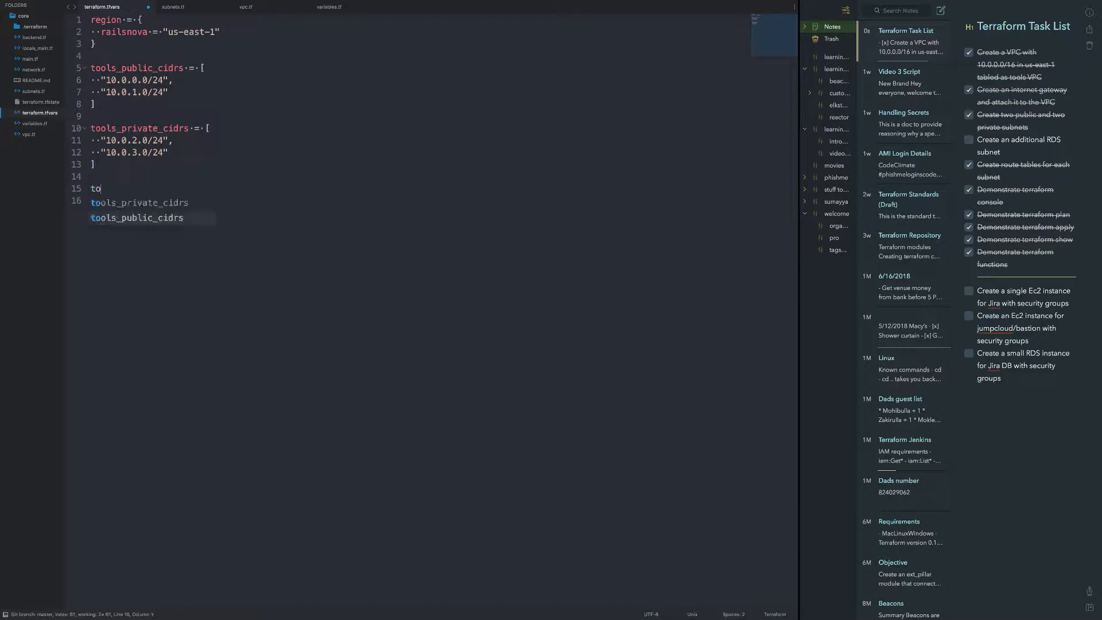
type("ols_private")
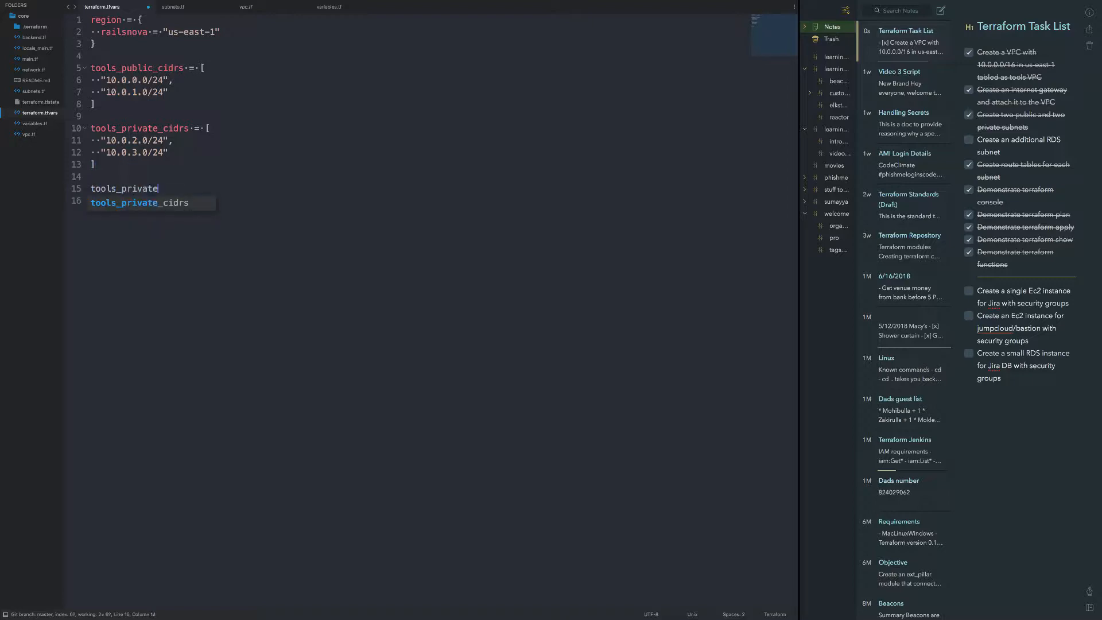
type("_rds_ci")
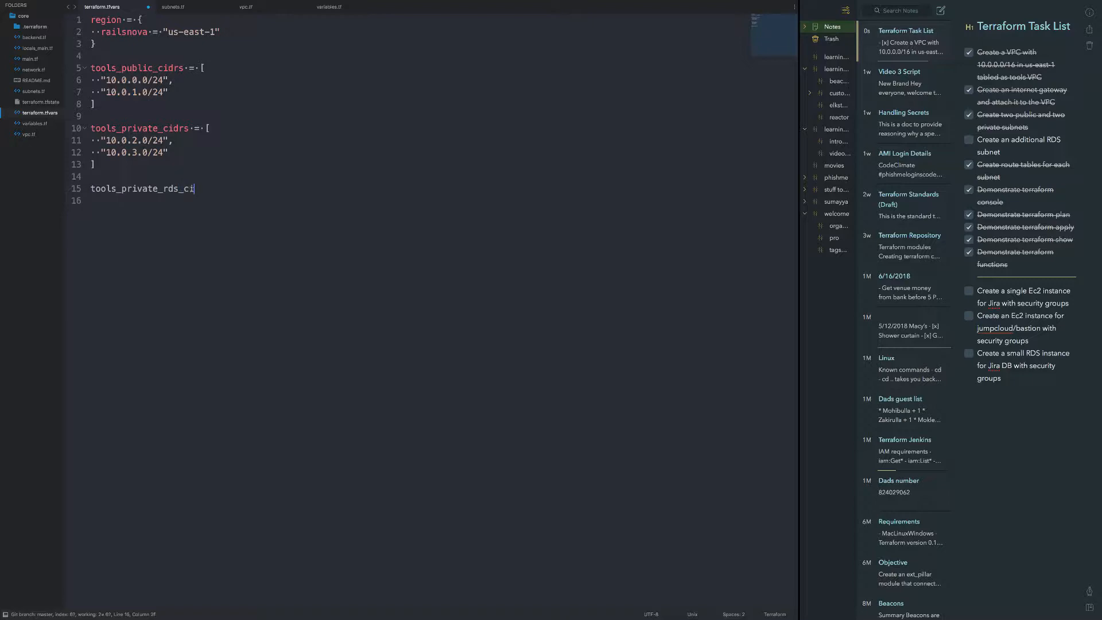
type("drs = []")
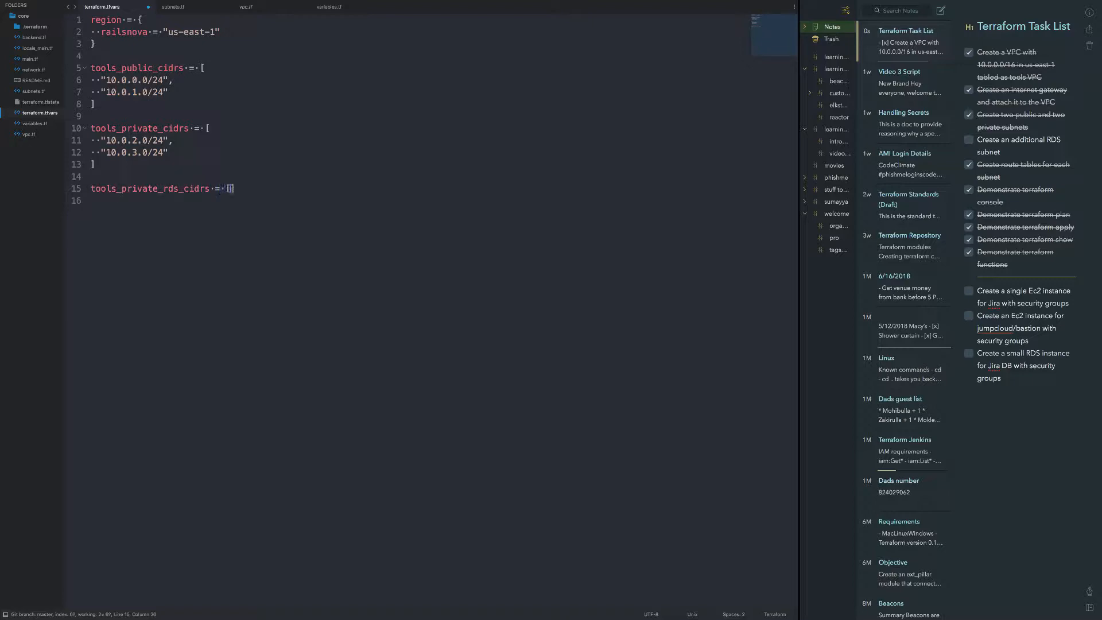
key("enter")
type("\"10.0.")
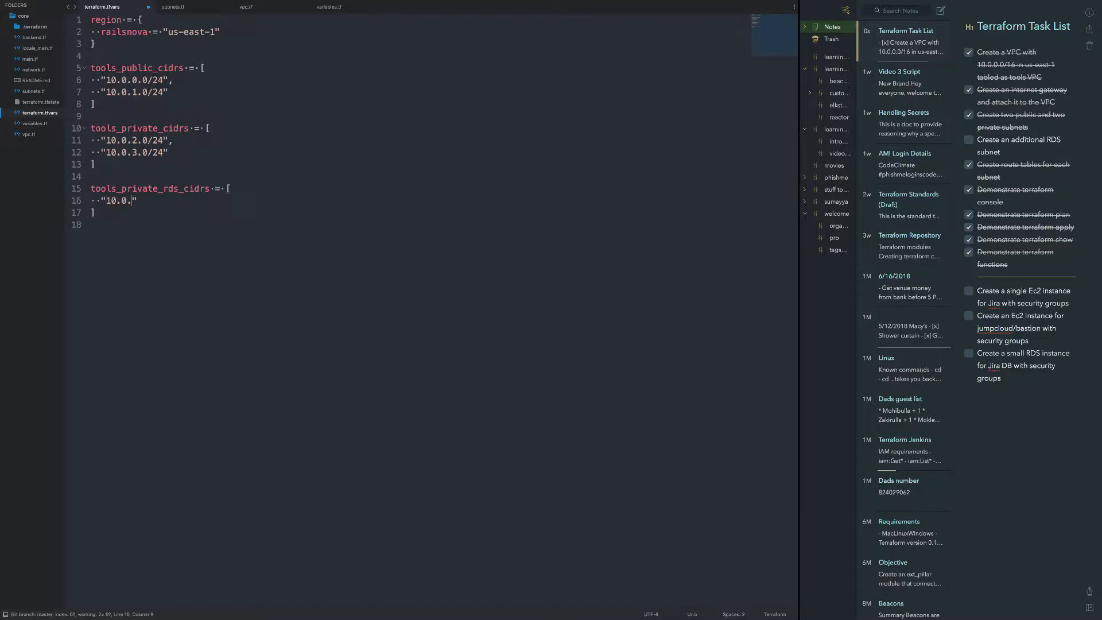
- Fill the list with "10.0.4.0/24" and "10.0.5.0/24"
type("4.0")
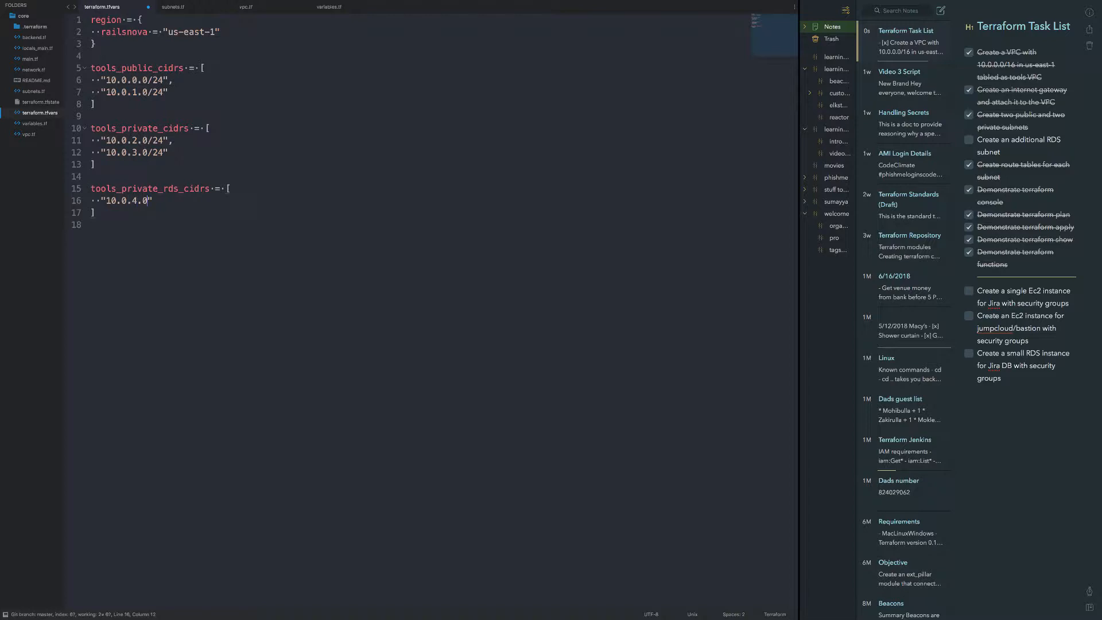
type("/24")
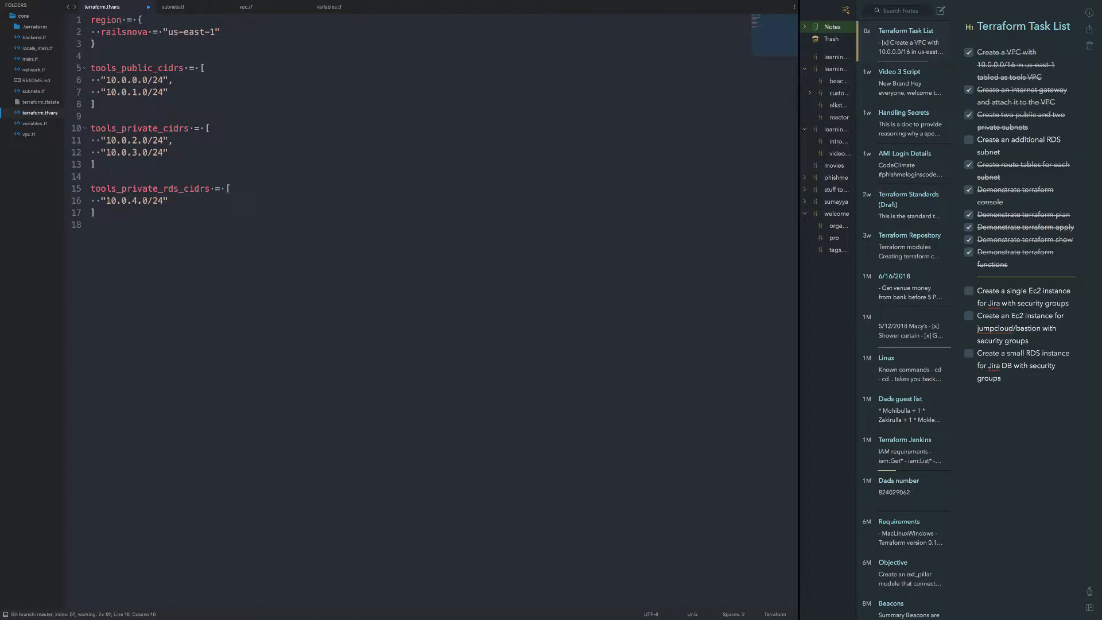
type("\"10.\"")
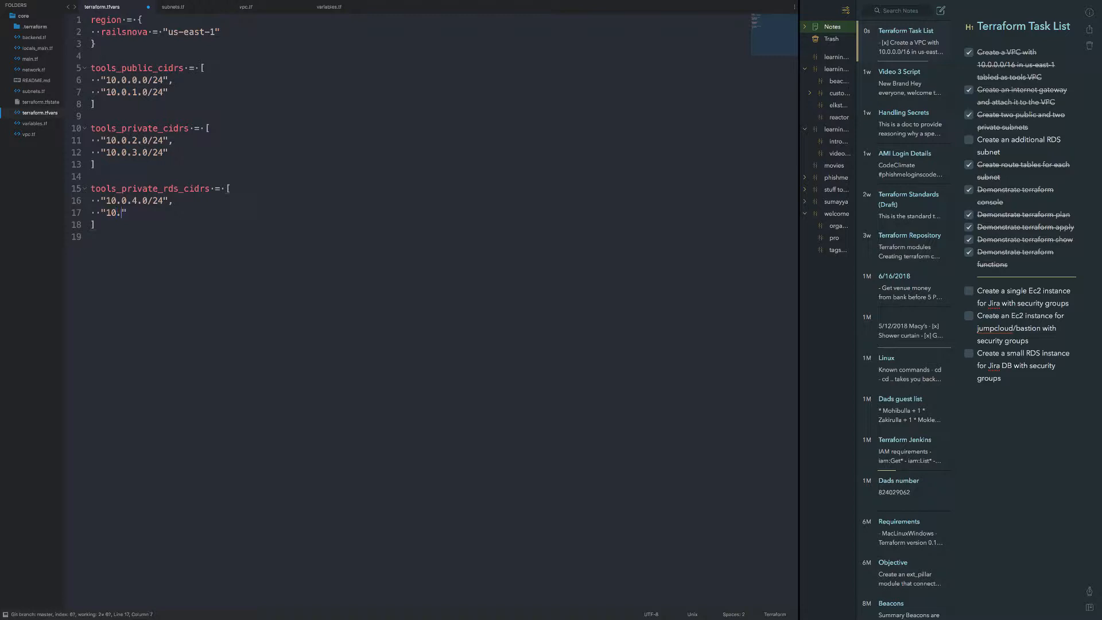
type("0.5.0/")
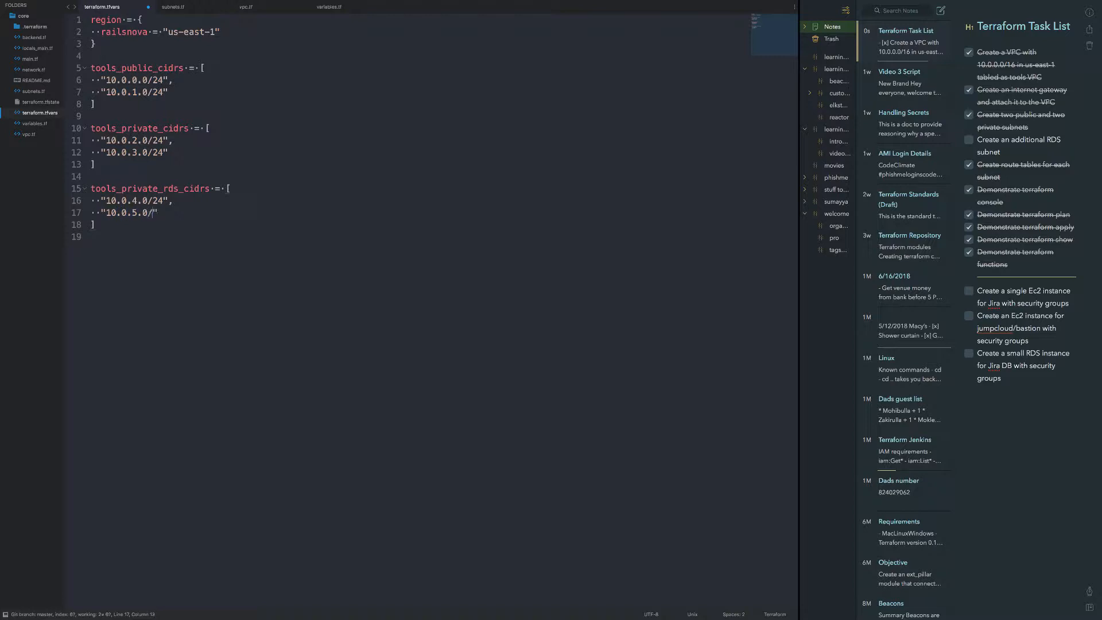
type("24")
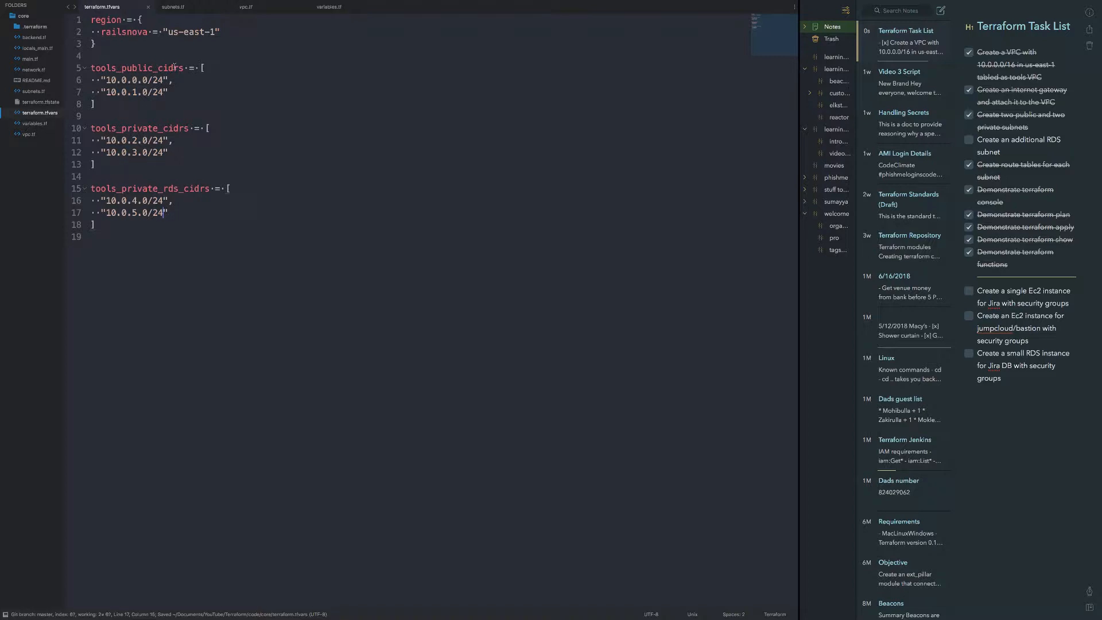
left_click(172, 7)
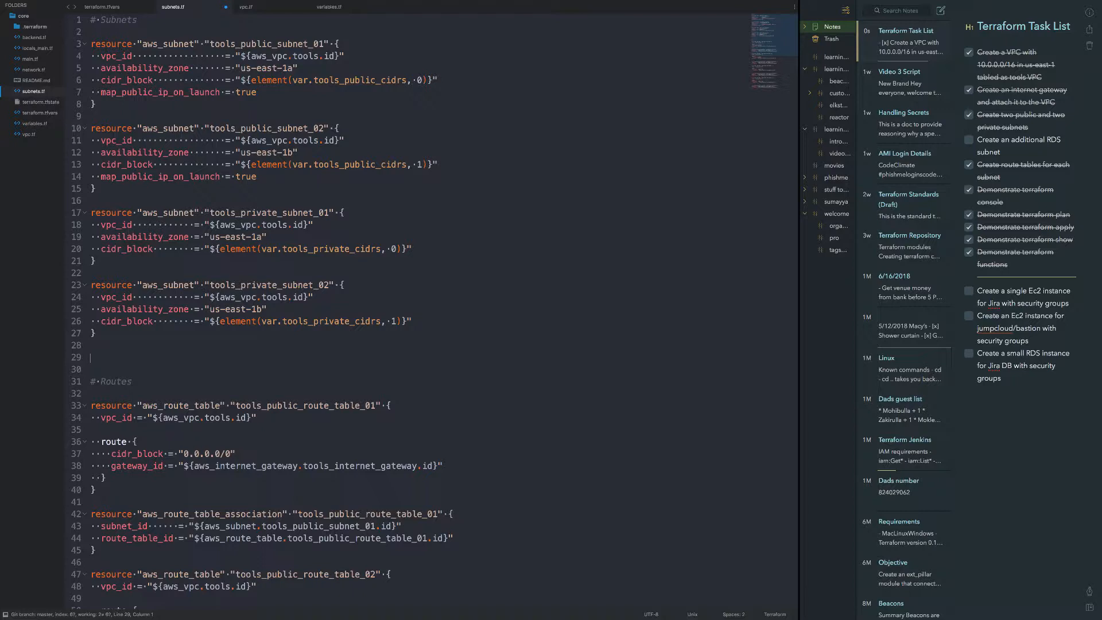
- Paste a copy of tools_private_subnet_02 renamed to _01, then copy the tools_private_rds_cidrs name from tfvars
type("r")
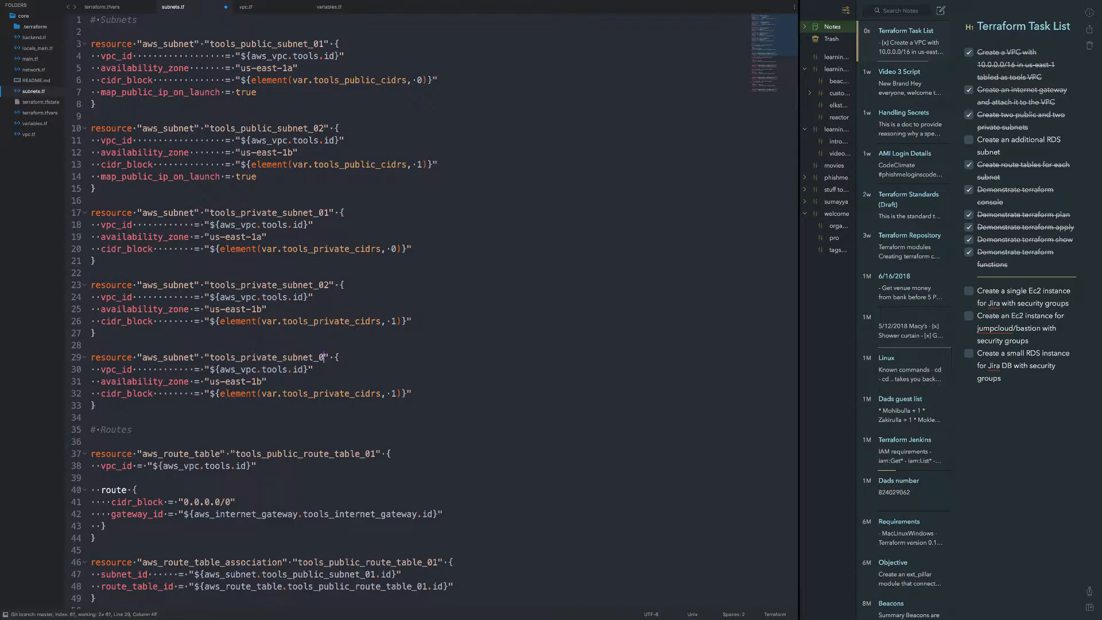
type("1")
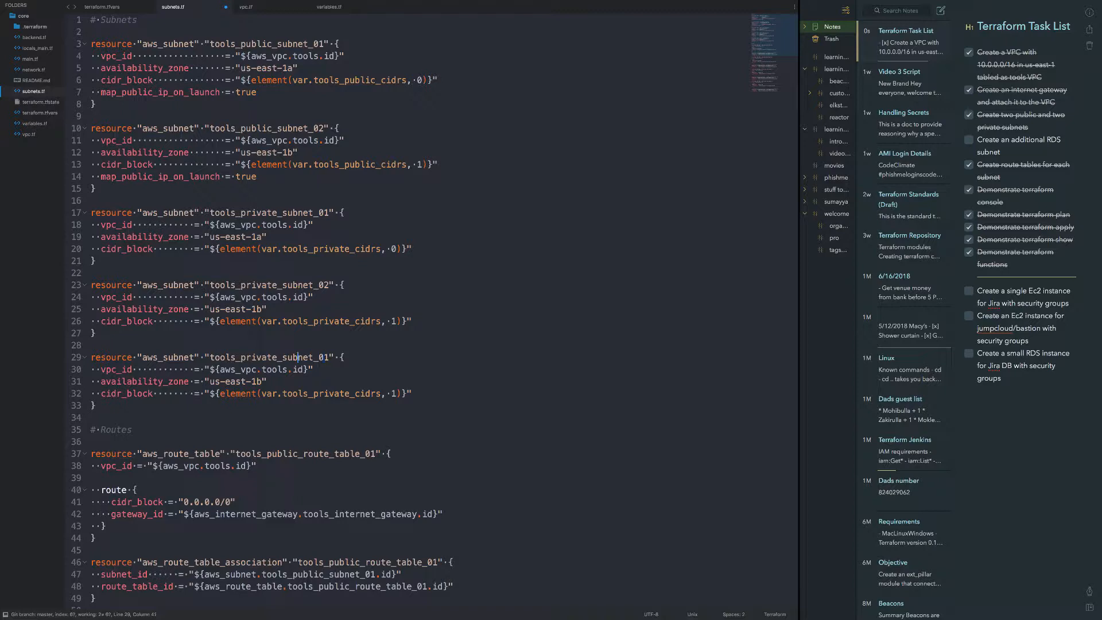
left_click(102, 7)
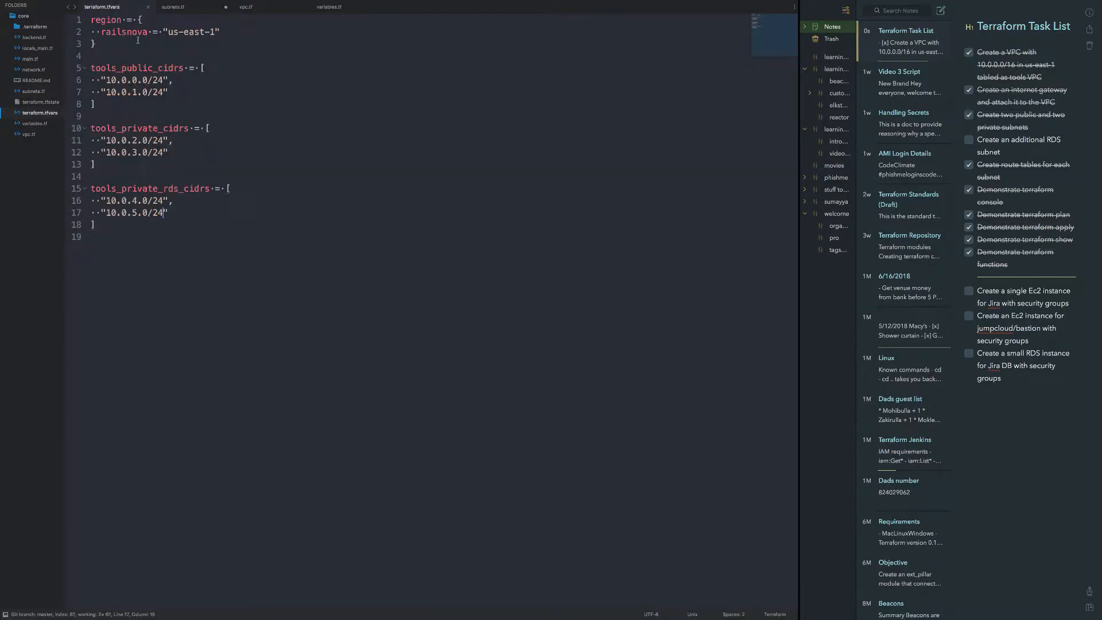
double_click(149, 188)
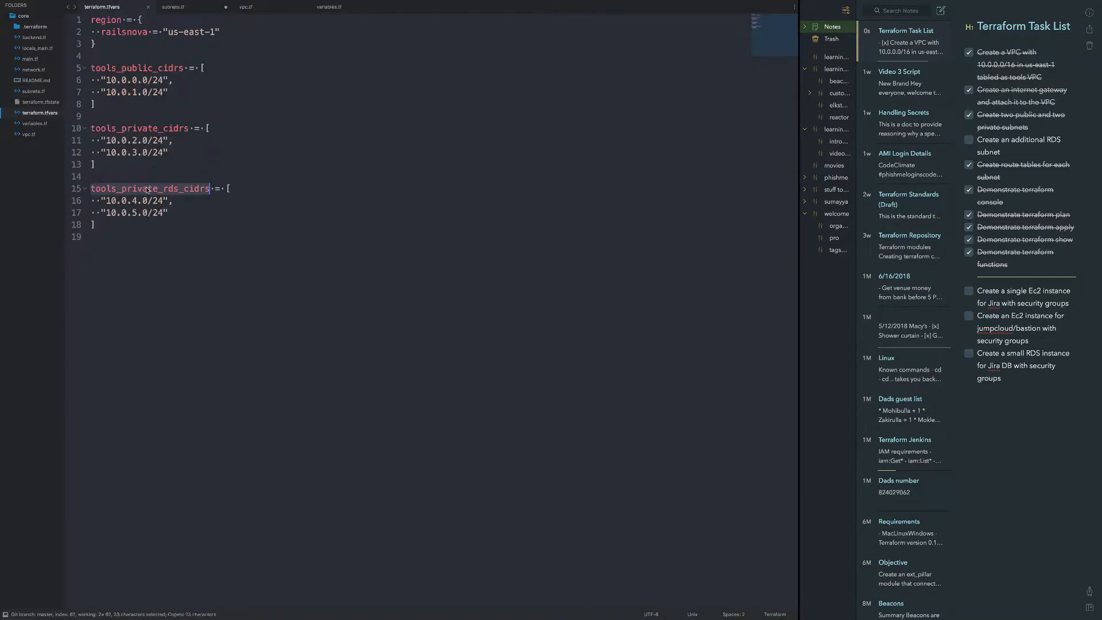
left_click(329, 7)
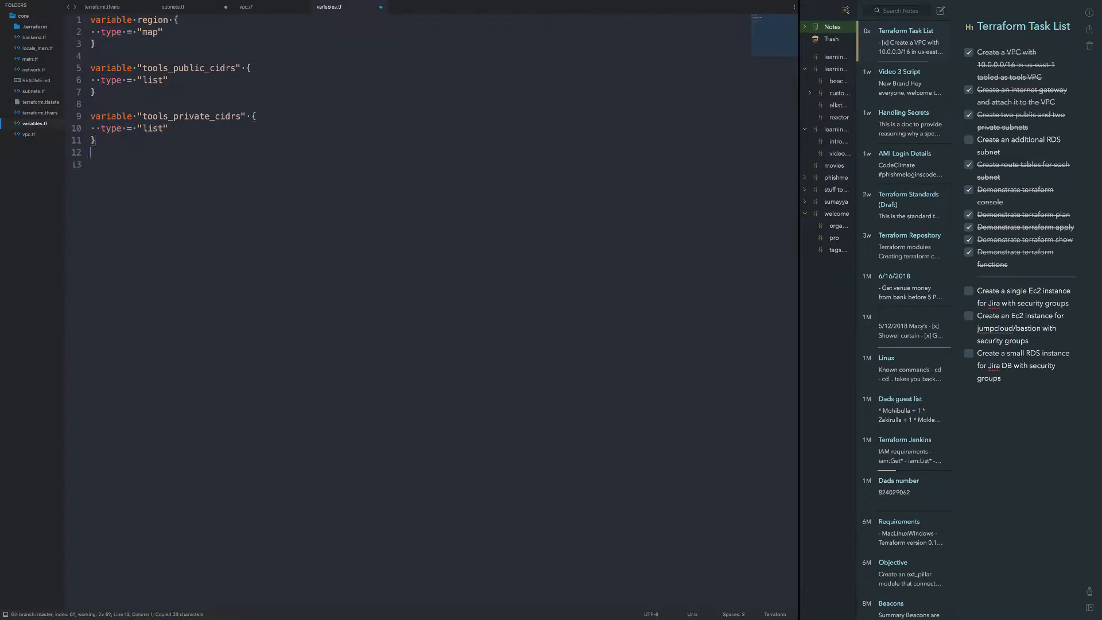
- Write variable "tools_private_rds_cidrs" { type = "list" } in variables.tf and save
type("tools_private_rds_cidrs")
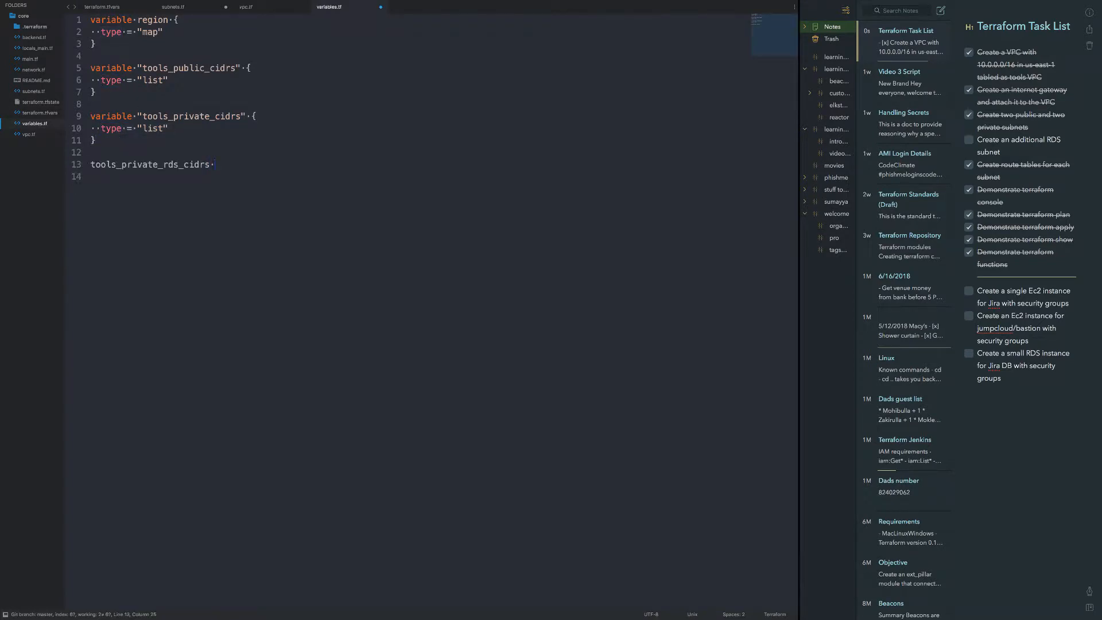
type("variable")
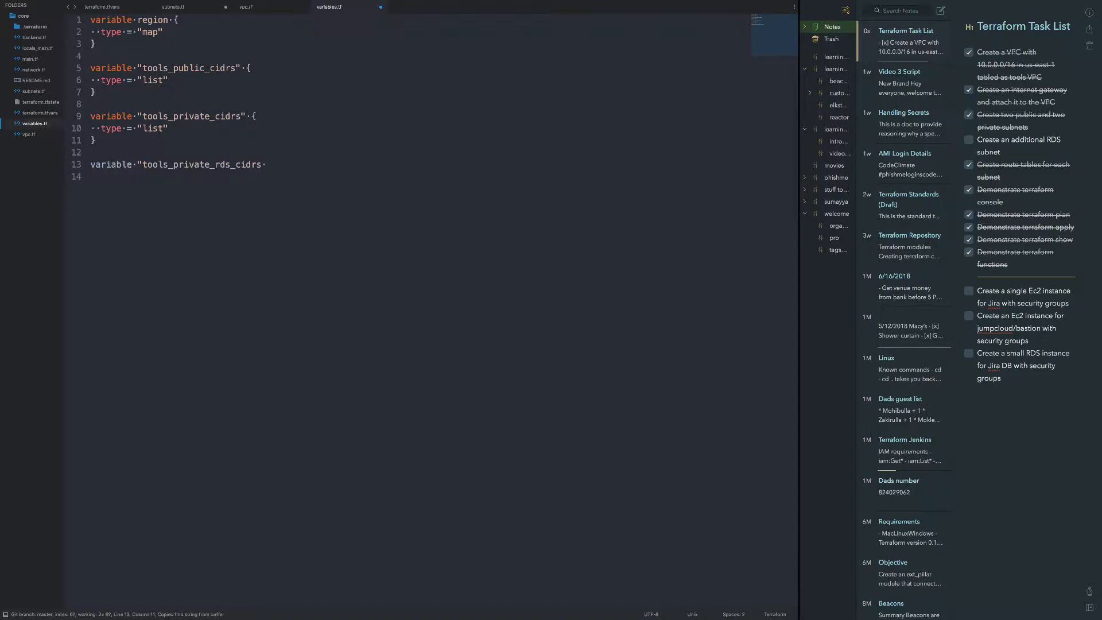
type("\"\"")
left_click(301, 176)
type("type =")
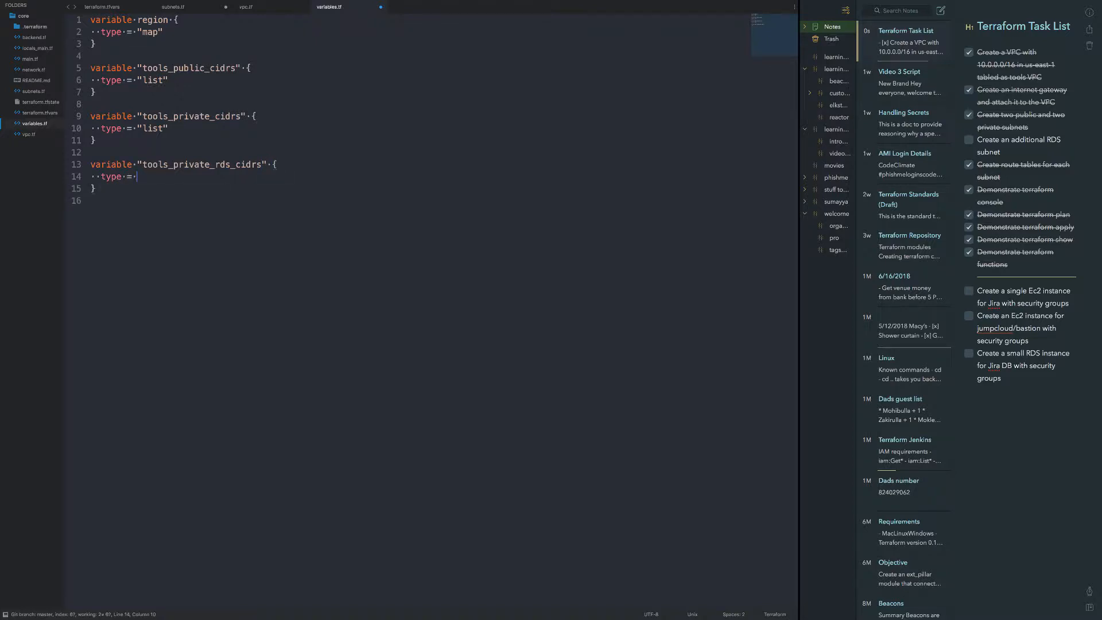
type("\"list\"")
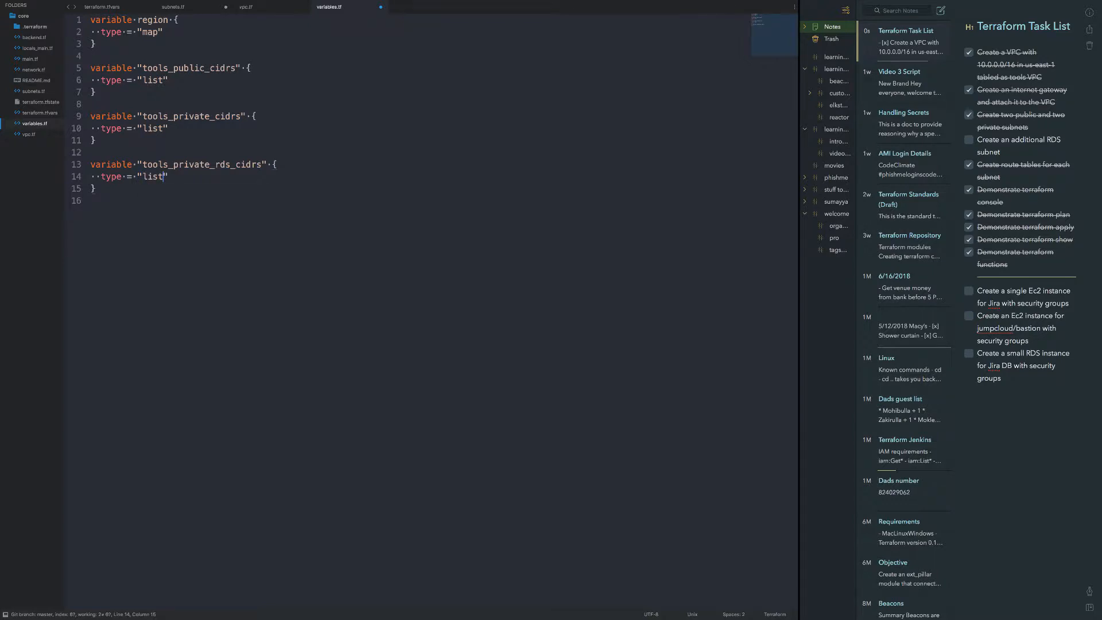
key("ctrl+s")
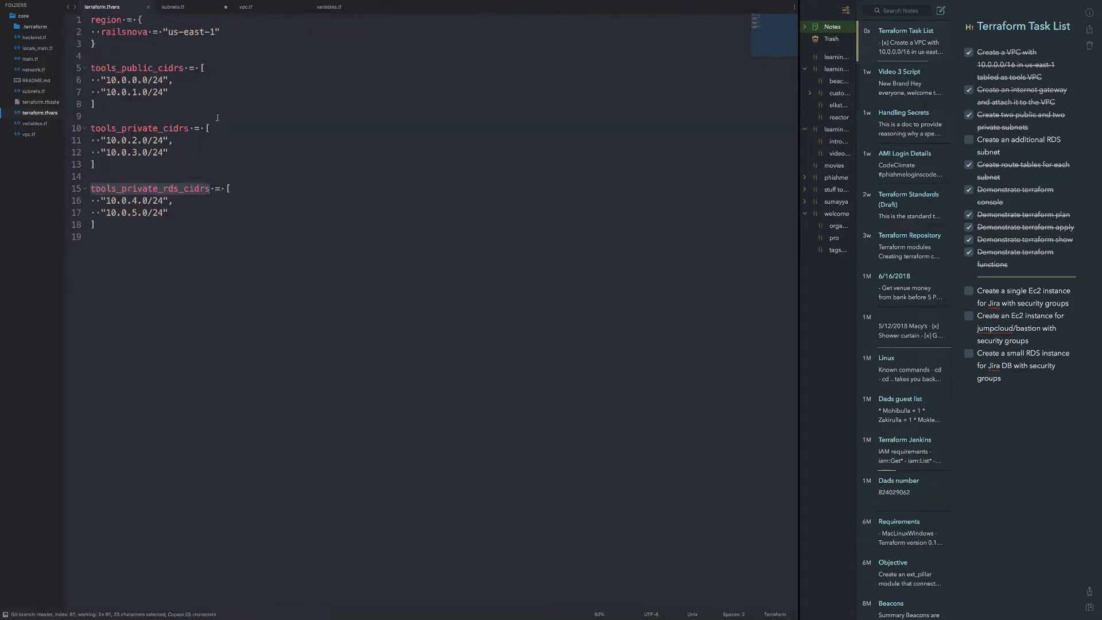
- Rename the copy to tools_private_rds_subnet_01, duplicate it as _02, and point both at tools_private_rds_cidrs
left_click(172, 7)
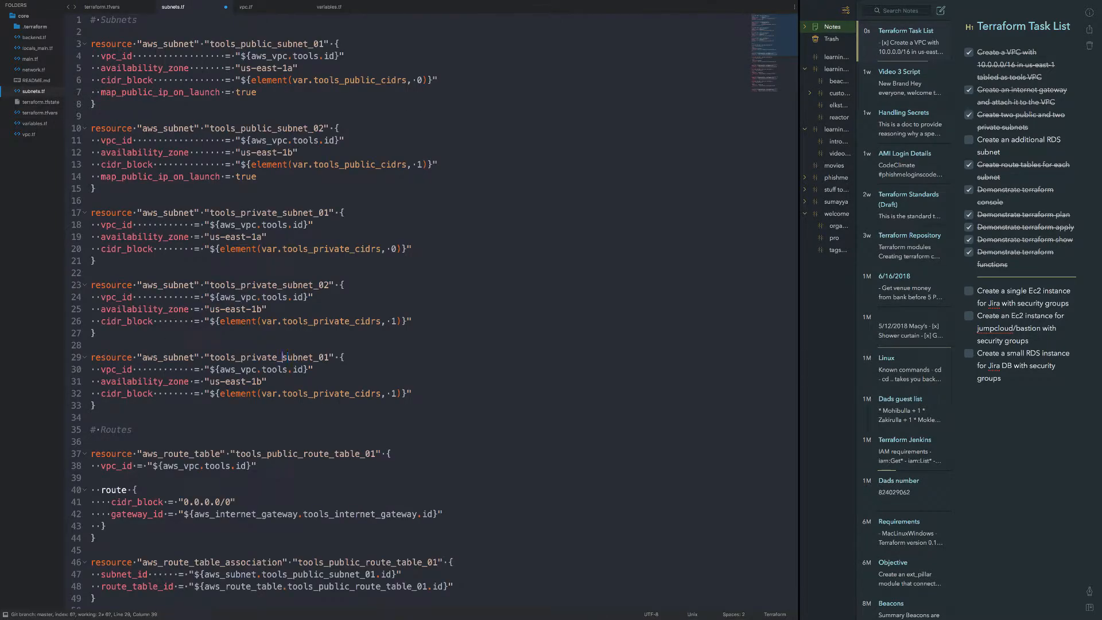
double_click(296, 357)
type("rds_")
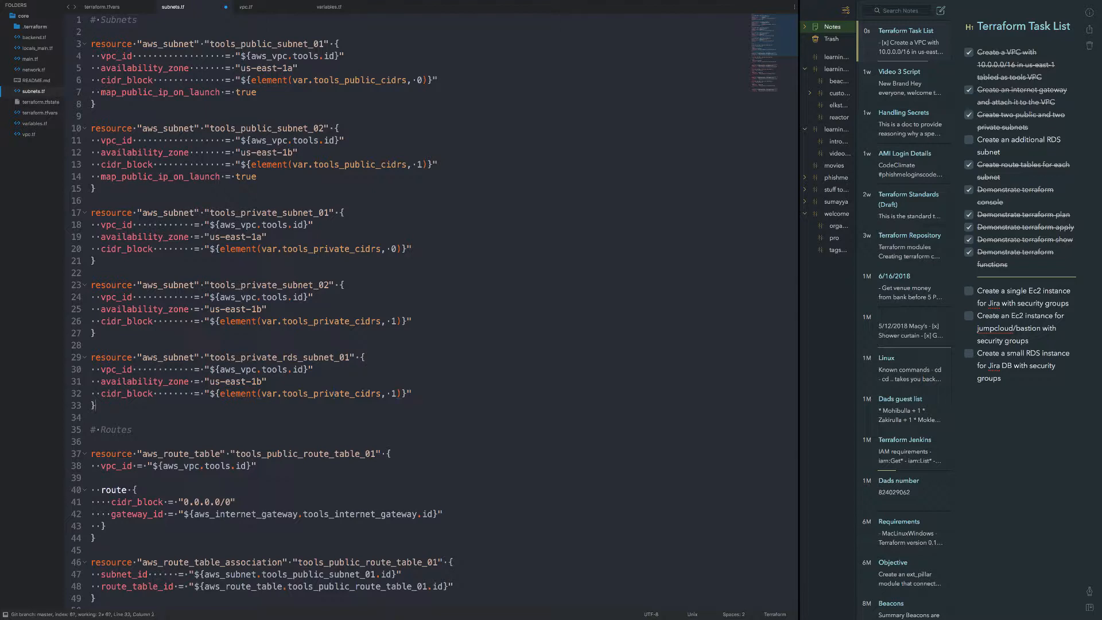
left_click_drag(325, 357, 96, 406)
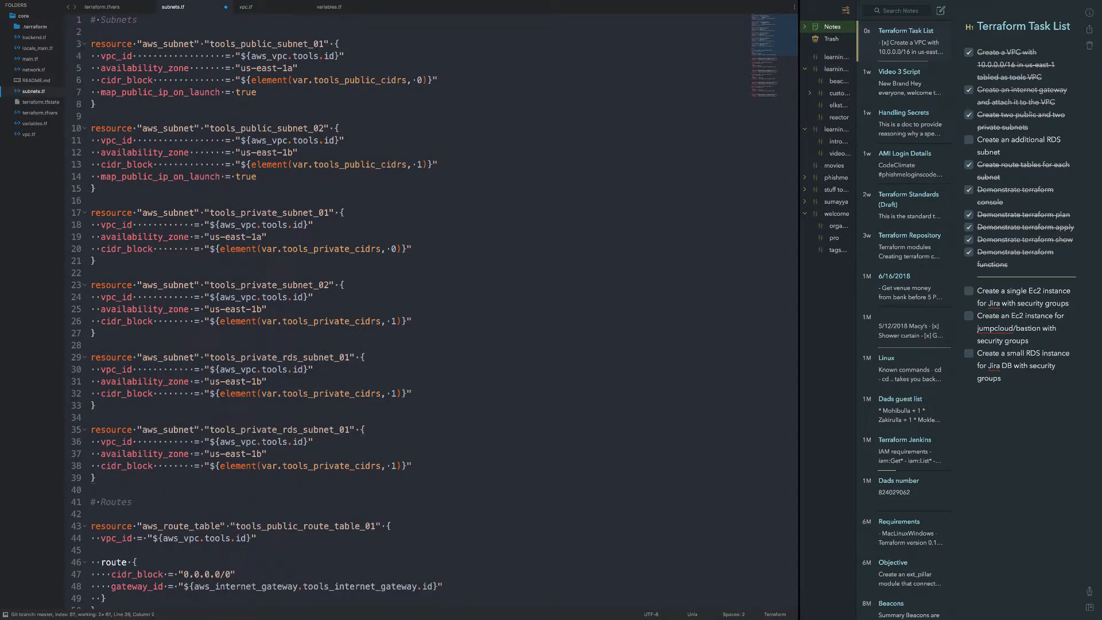
left_click(370, 442)
type("2")
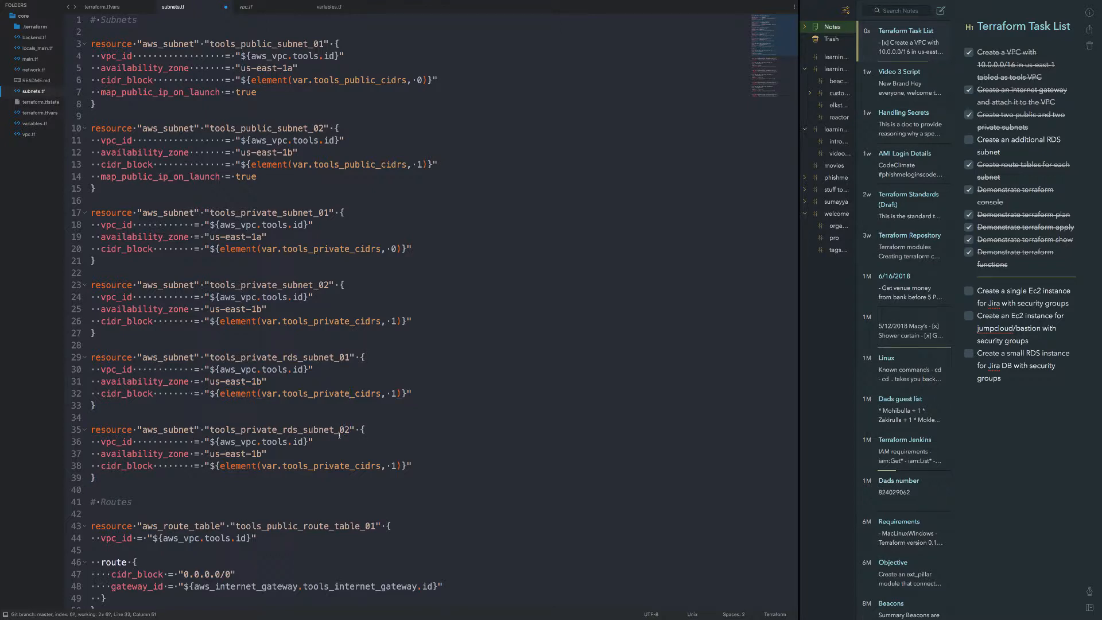
double_click(285, 393)
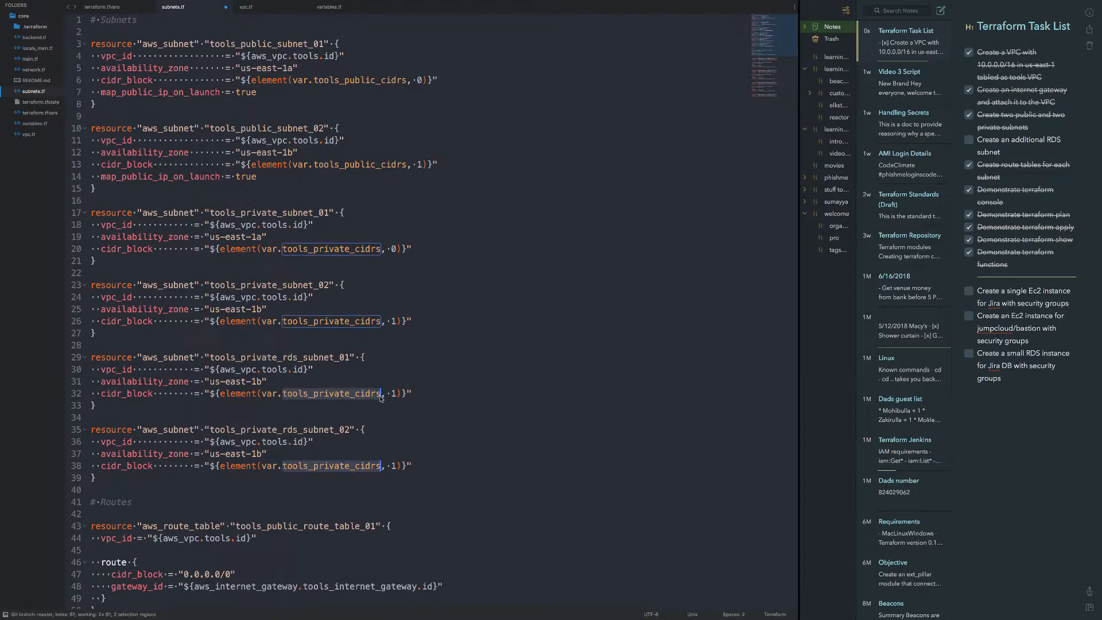
type("tools_rp")
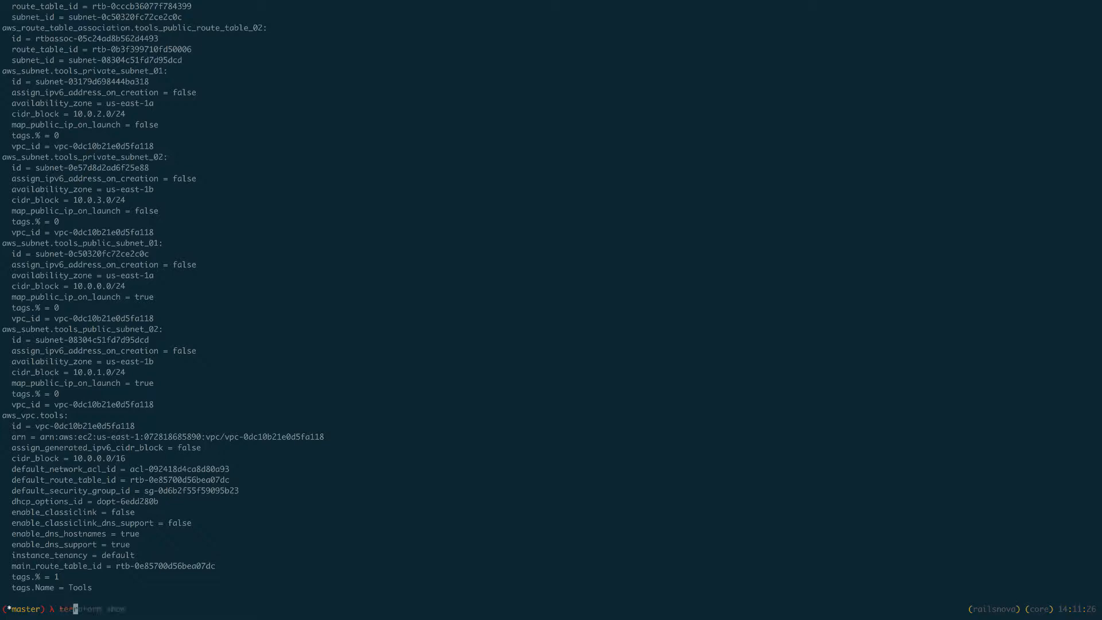
- Run terraform plan showing 2 to add, then change the command line to terraform apply
type("terraform plan")
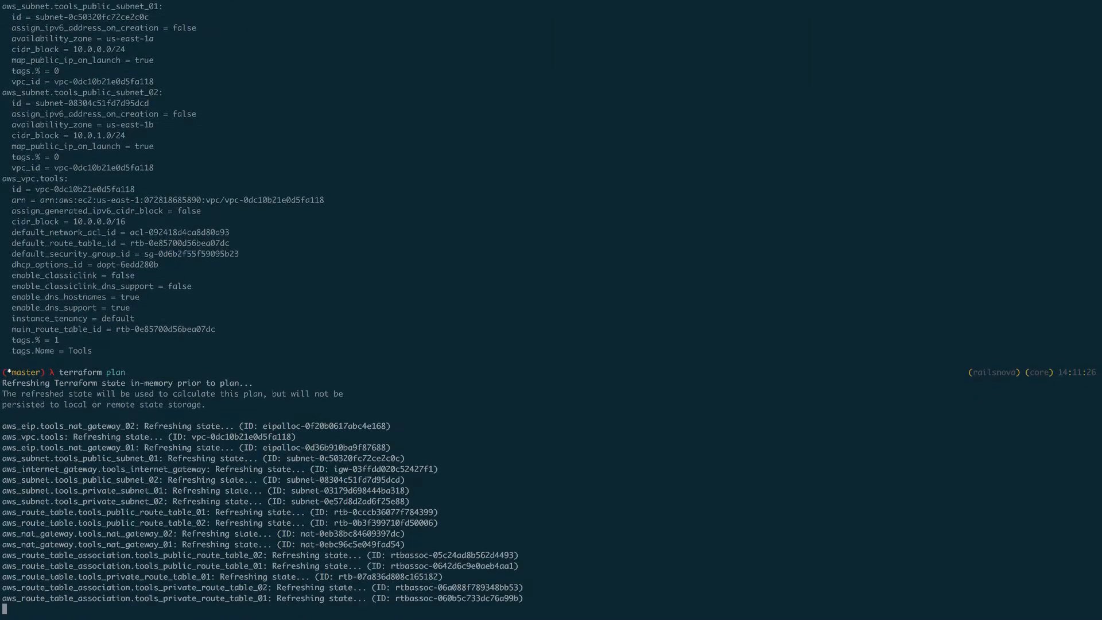
key("enter")
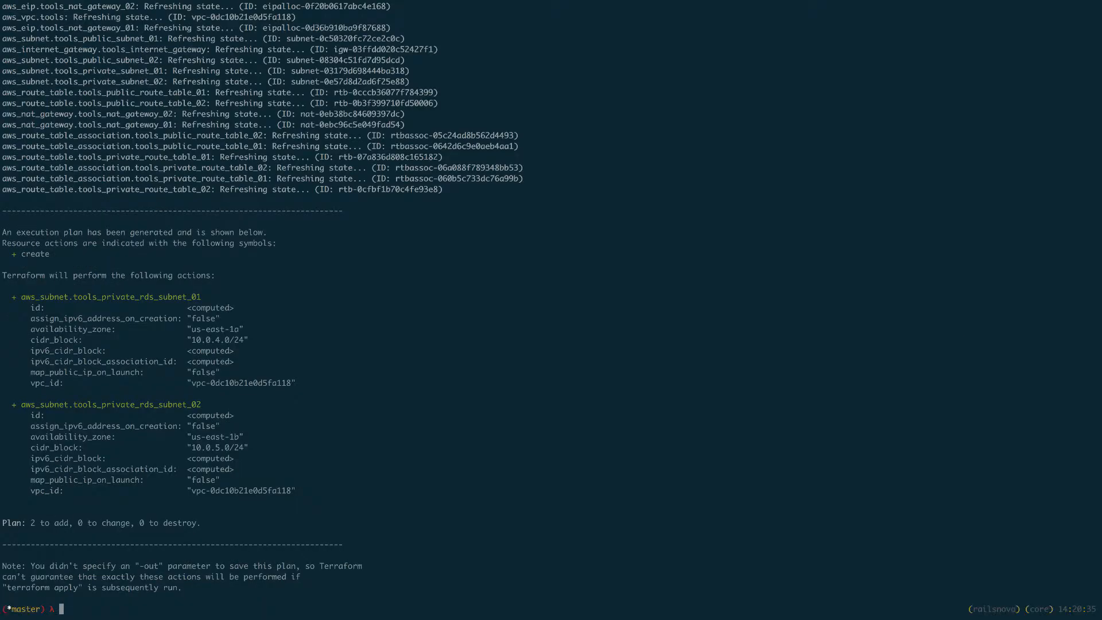
type("terraform plan")
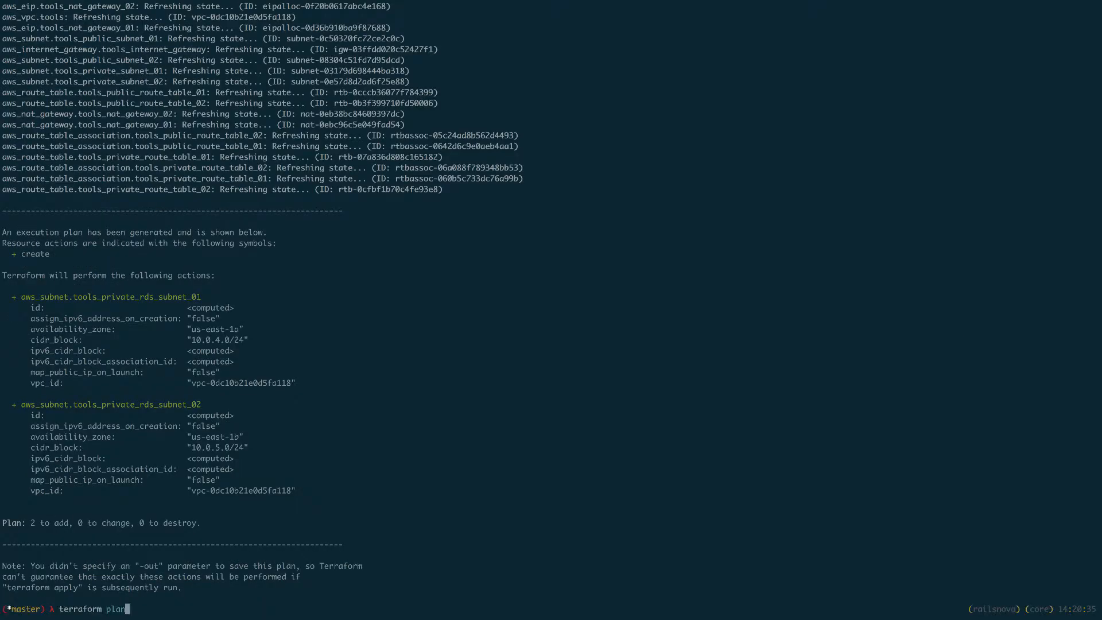
key("BackSpace")
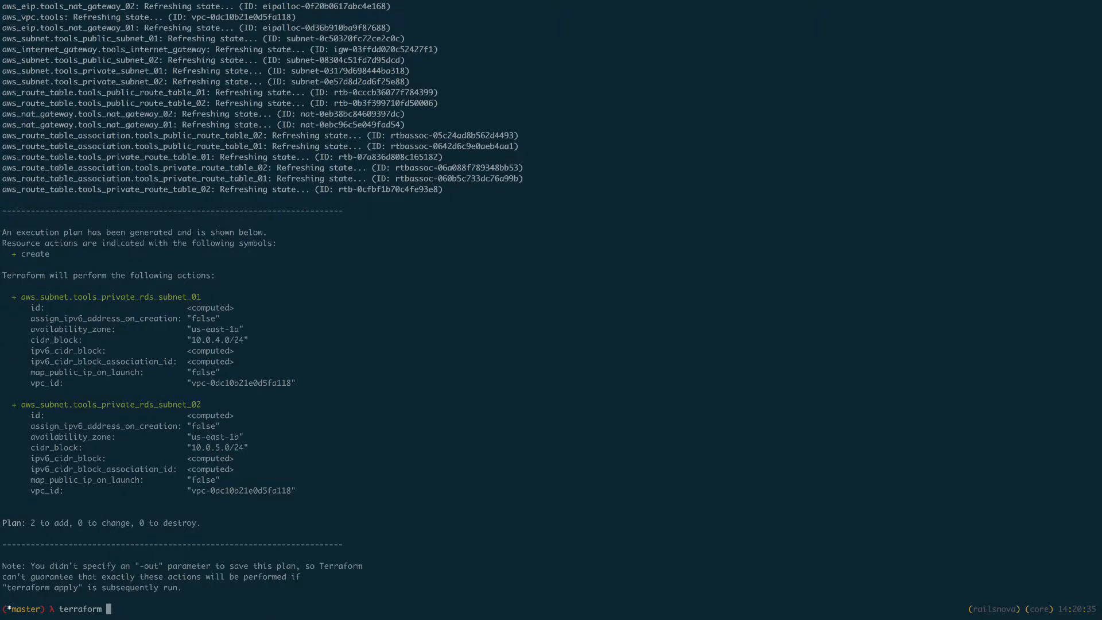
type("apply")
type("yes")
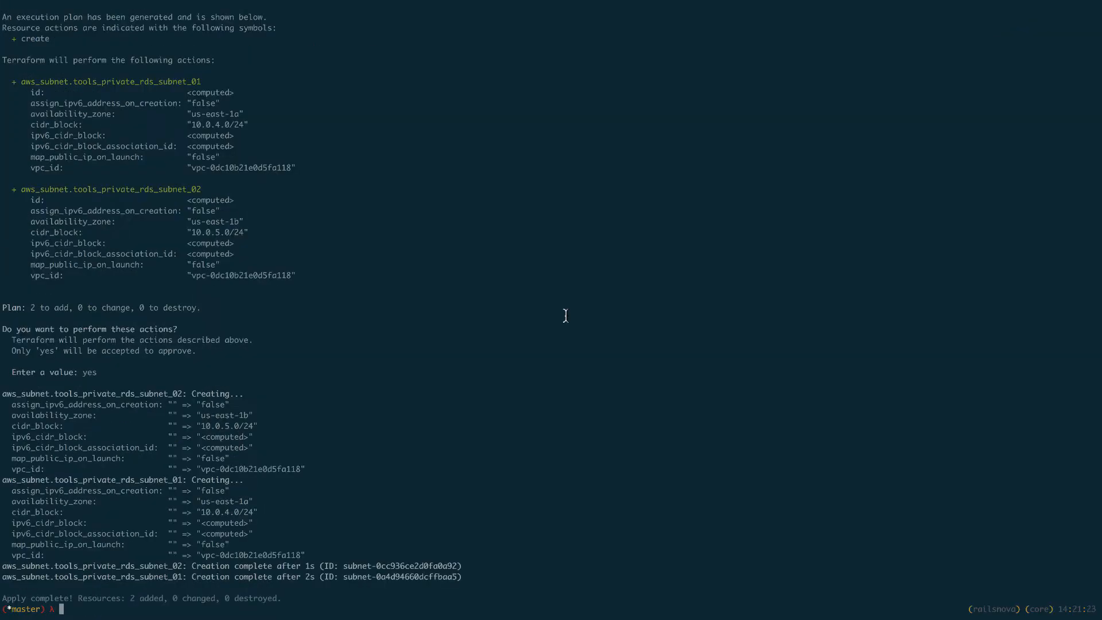
mouse_move(204, 255)
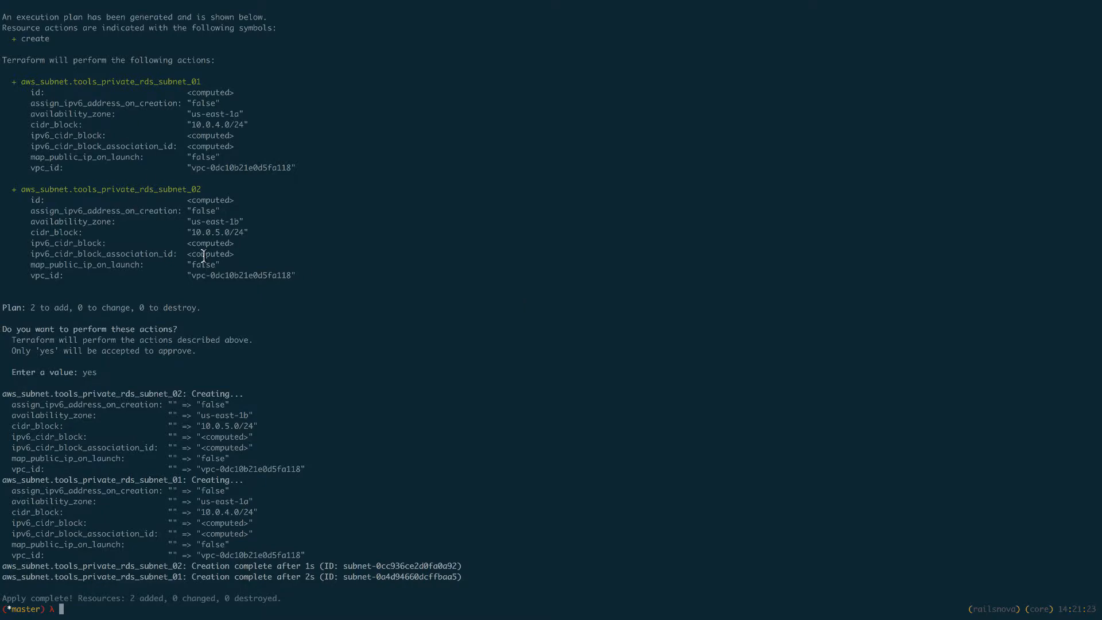